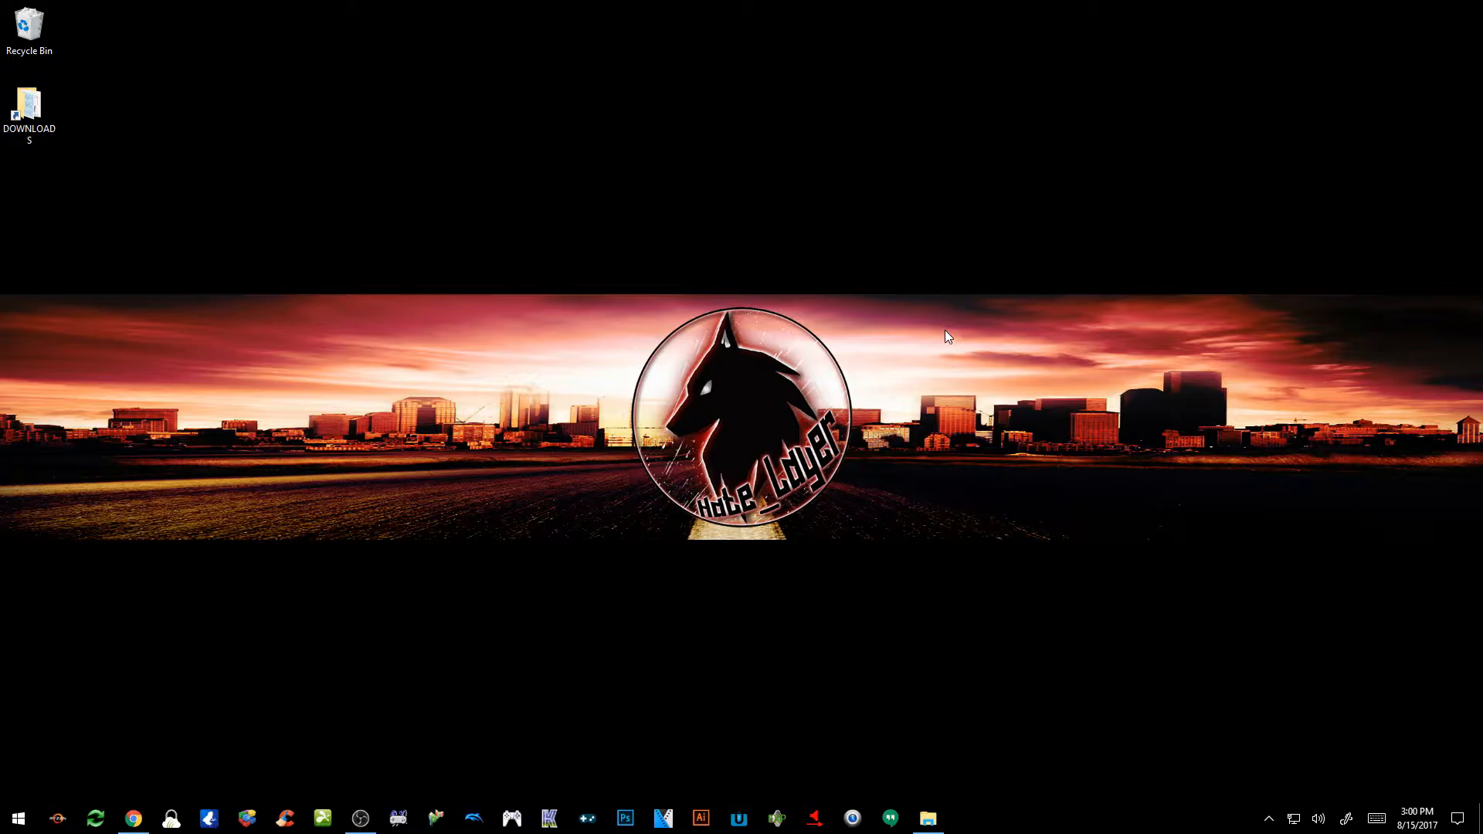
Bring the Chrome window showing the Wiimmfi-Patcher wiki page to the front.
{"action": "left_click", "coordinate": [132, 818]}
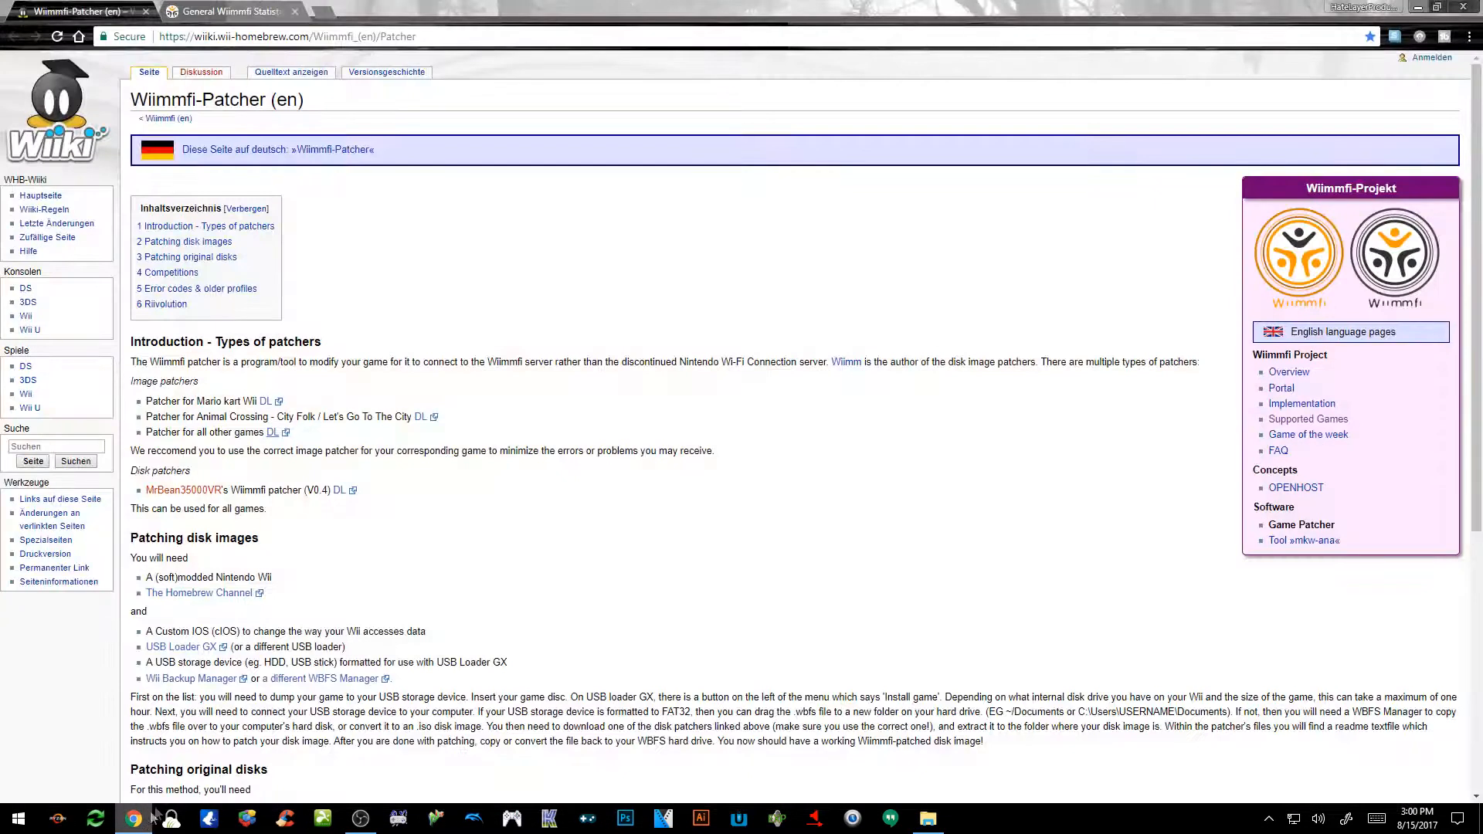
Switch to the Wiimmfi statistics tab and scroll the list of all games' online support.
{"action": "left_click", "coordinate": [227, 10]}
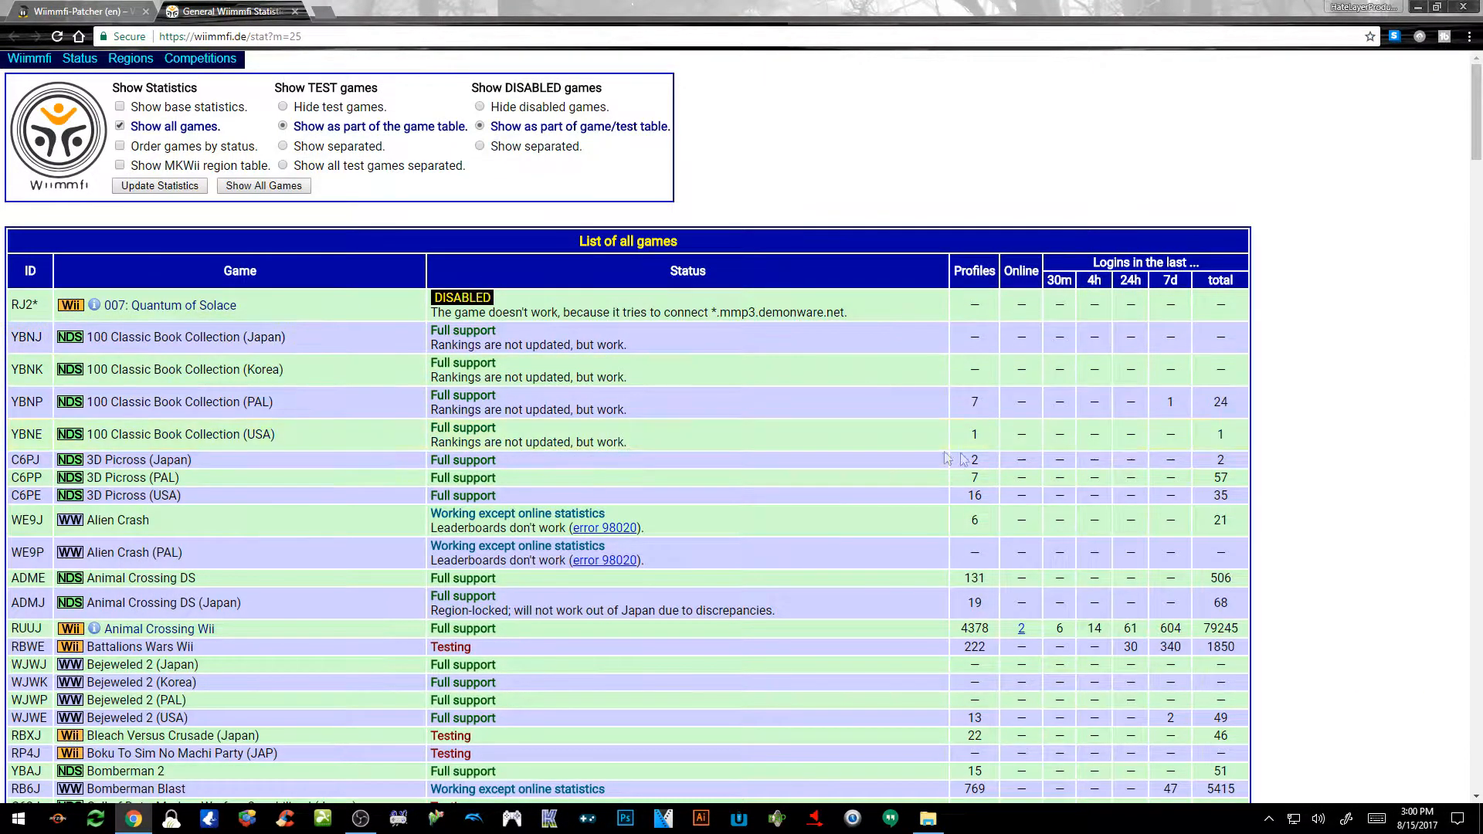
{"action": "scroll", "scroll_direction": "down", "scroll_amount": 3}
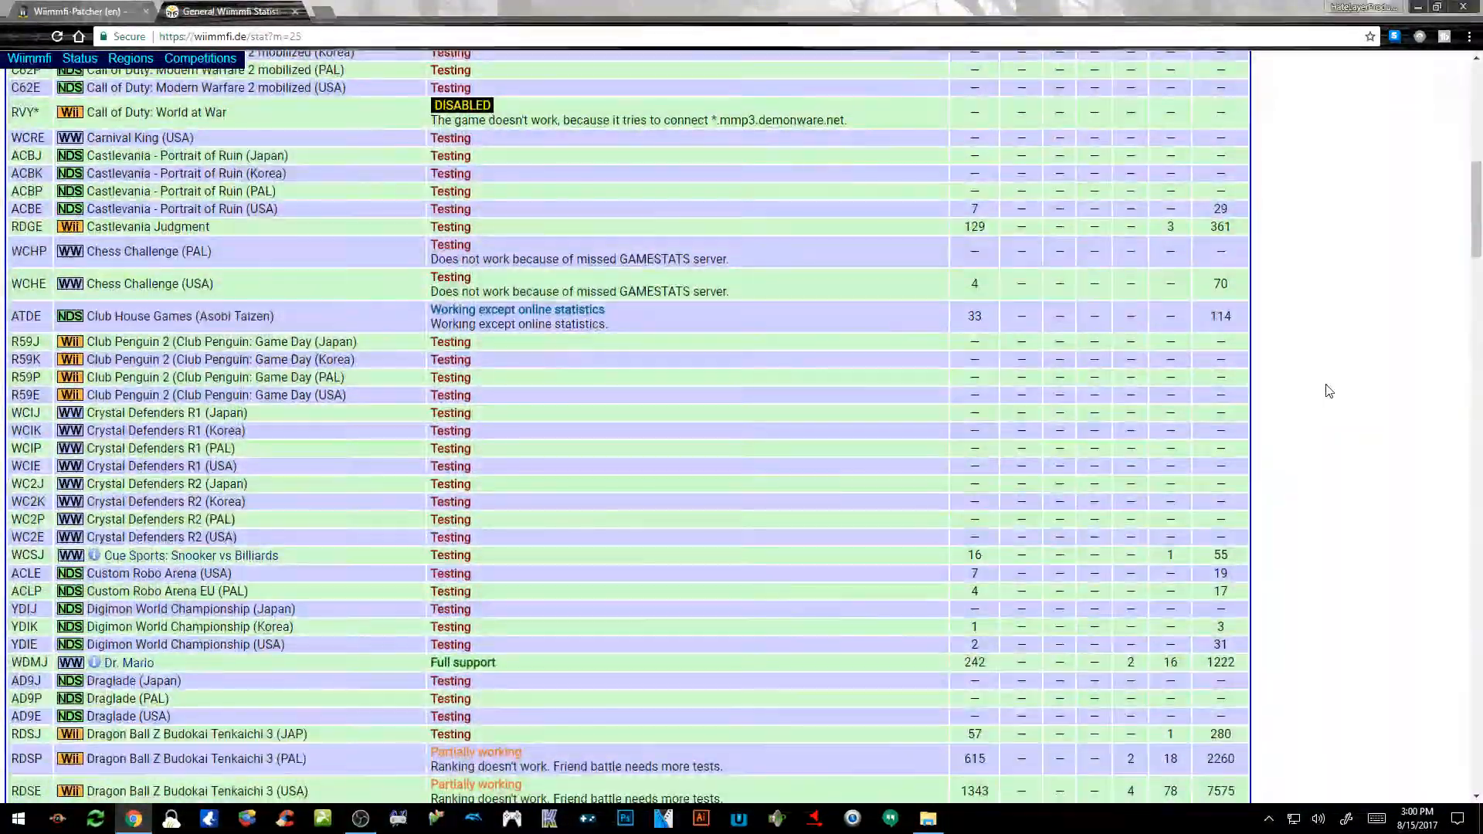
{"action": "scroll", "scroll_direction": "down", "scroll_amount": 3}
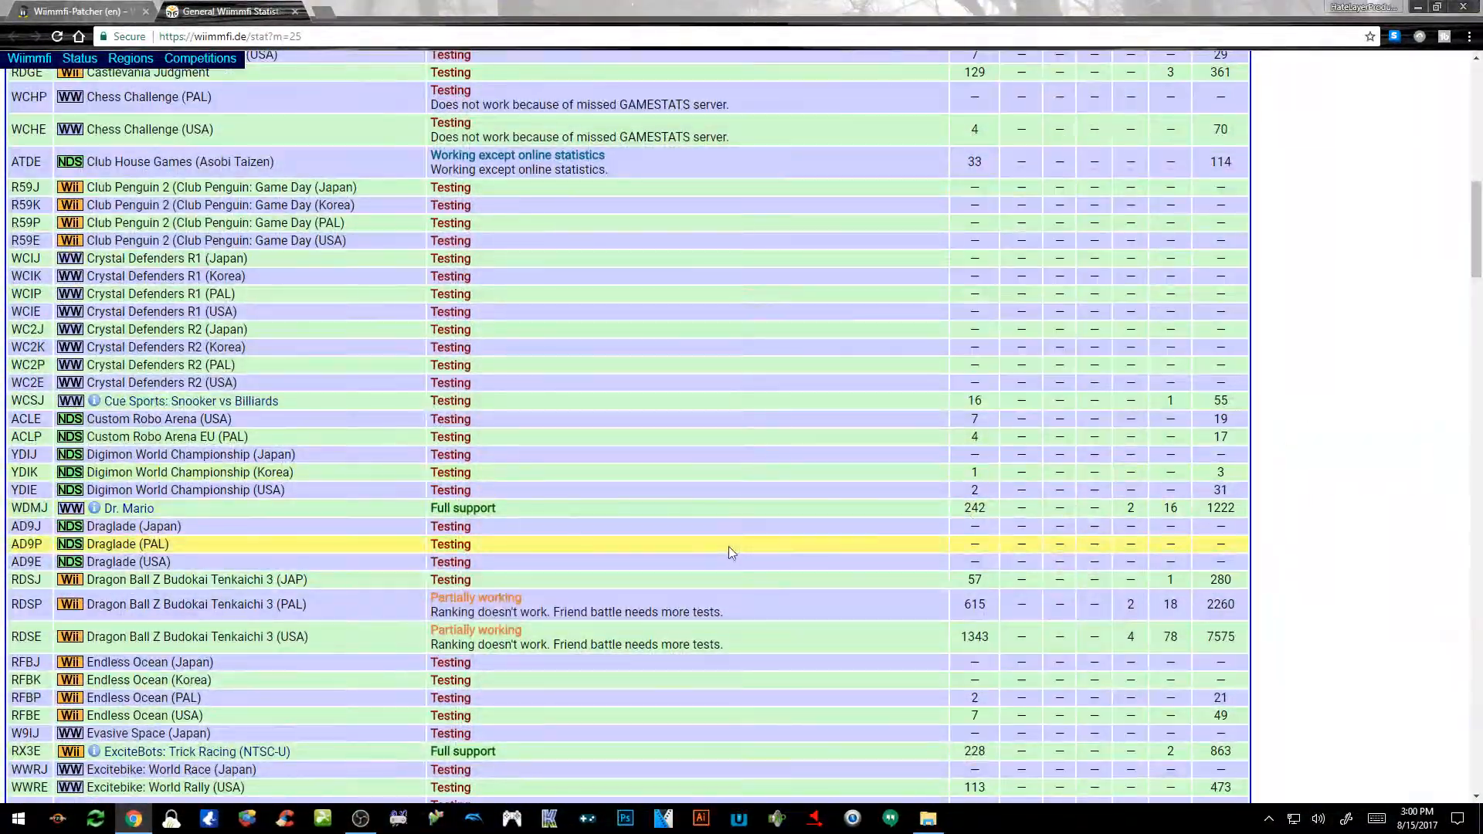
{"action": "mouse_move", "coordinate": [393, 509]}
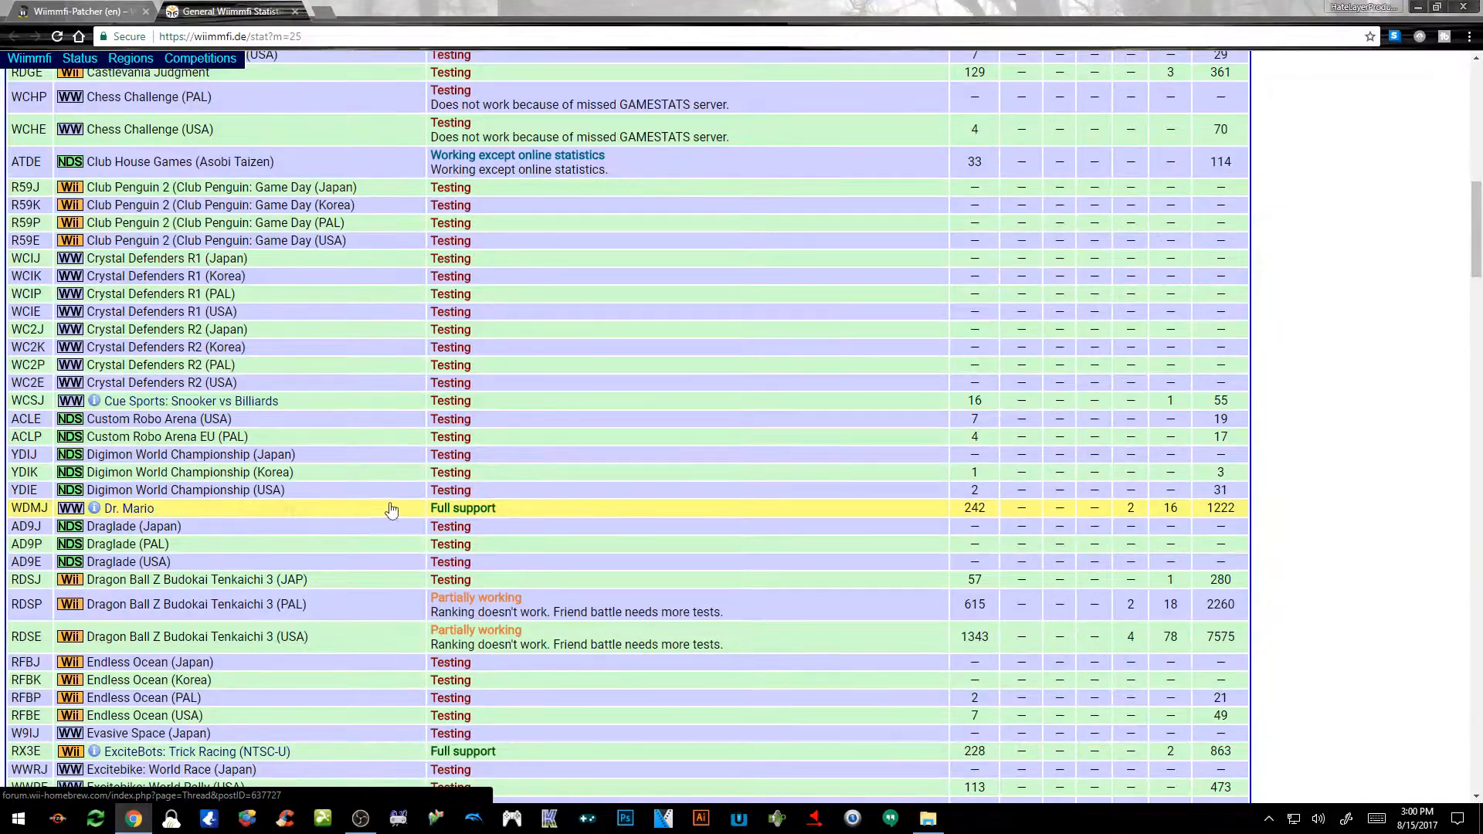
{"action": "mouse_move", "coordinate": [518, 606]}
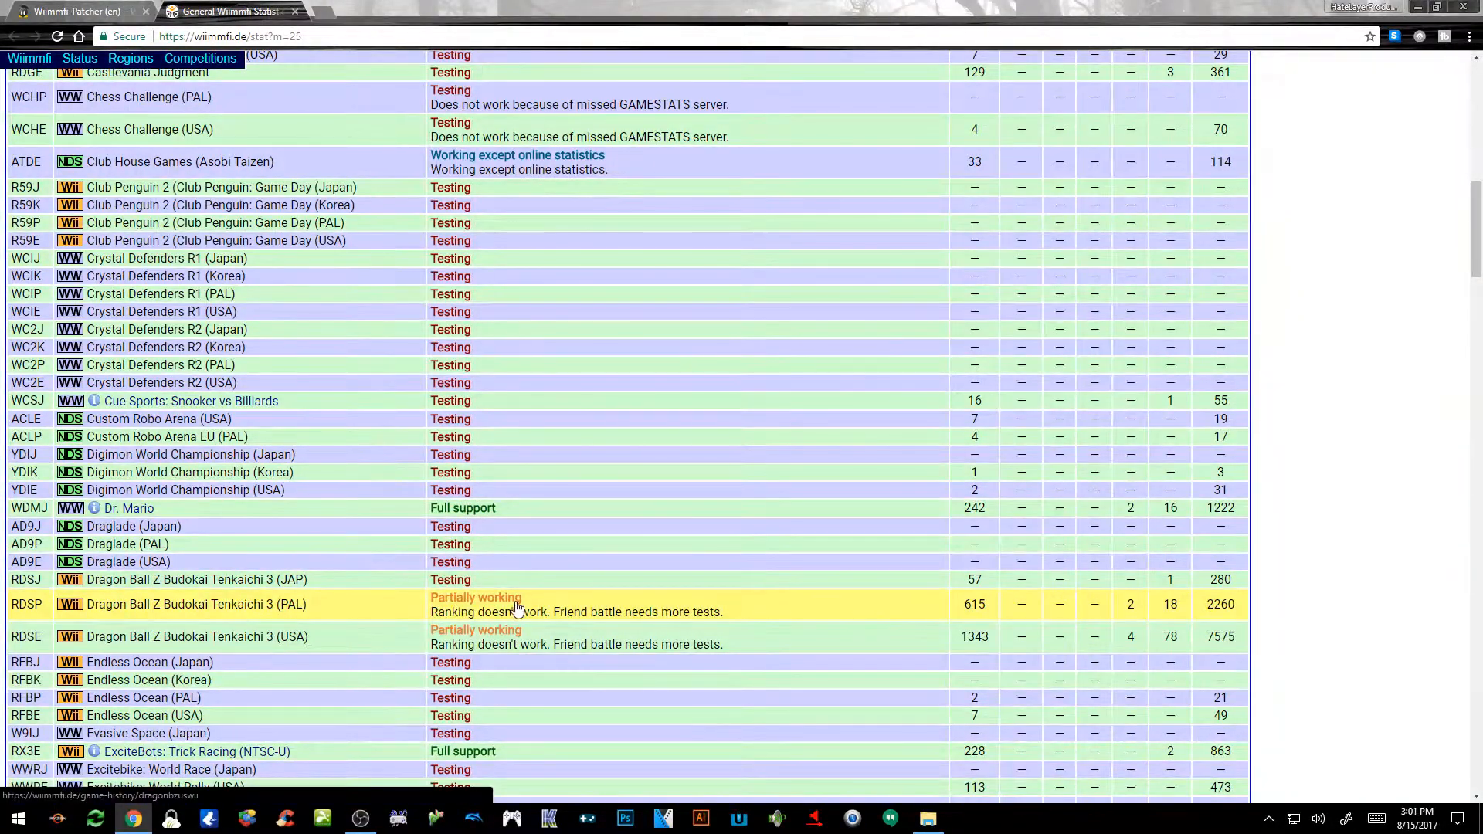
{"action": "mouse_move", "coordinate": [470, 268]}
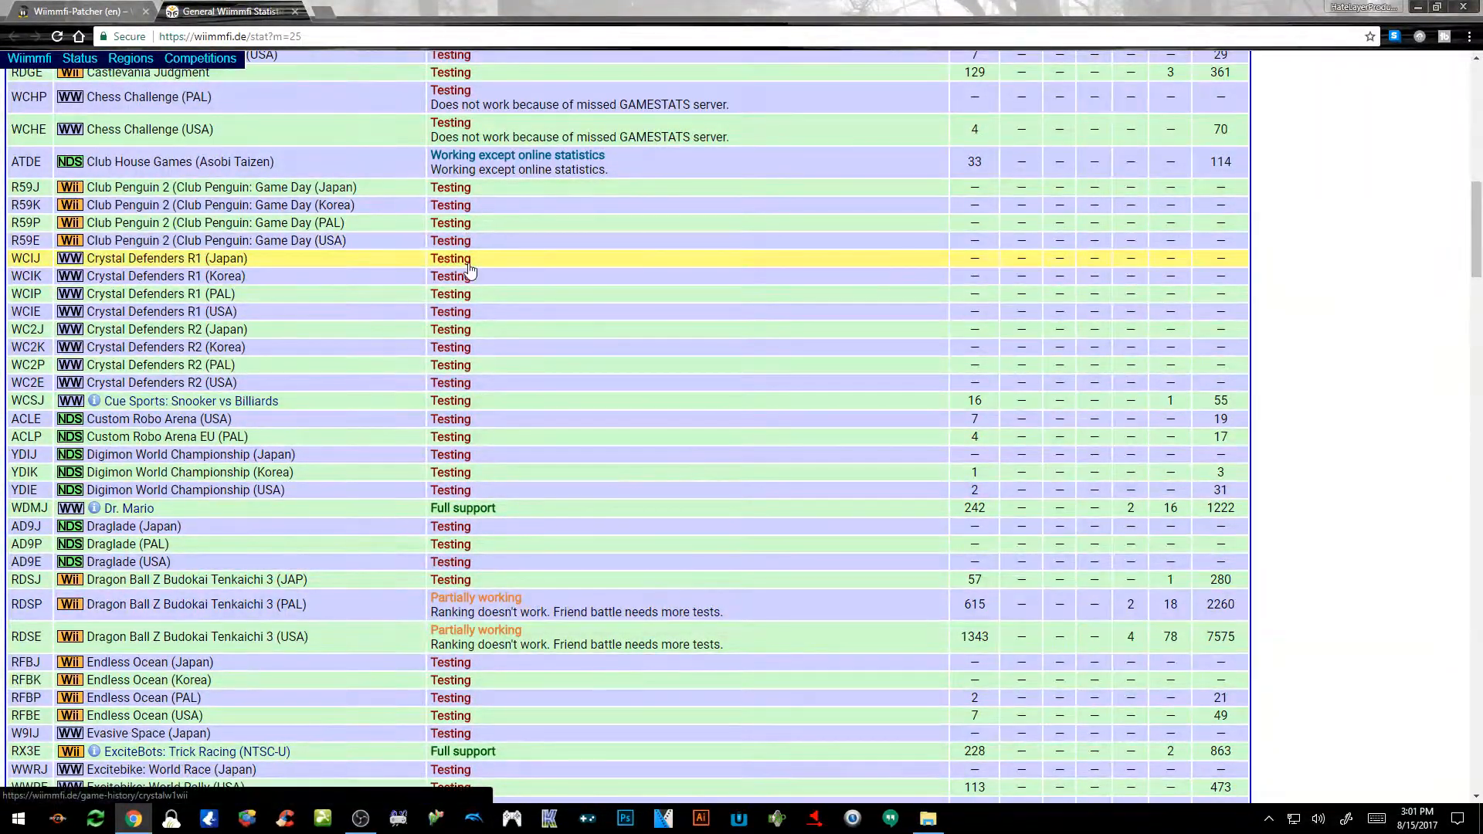
{"action": "mouse_move", "coordinate": [477, 161]}
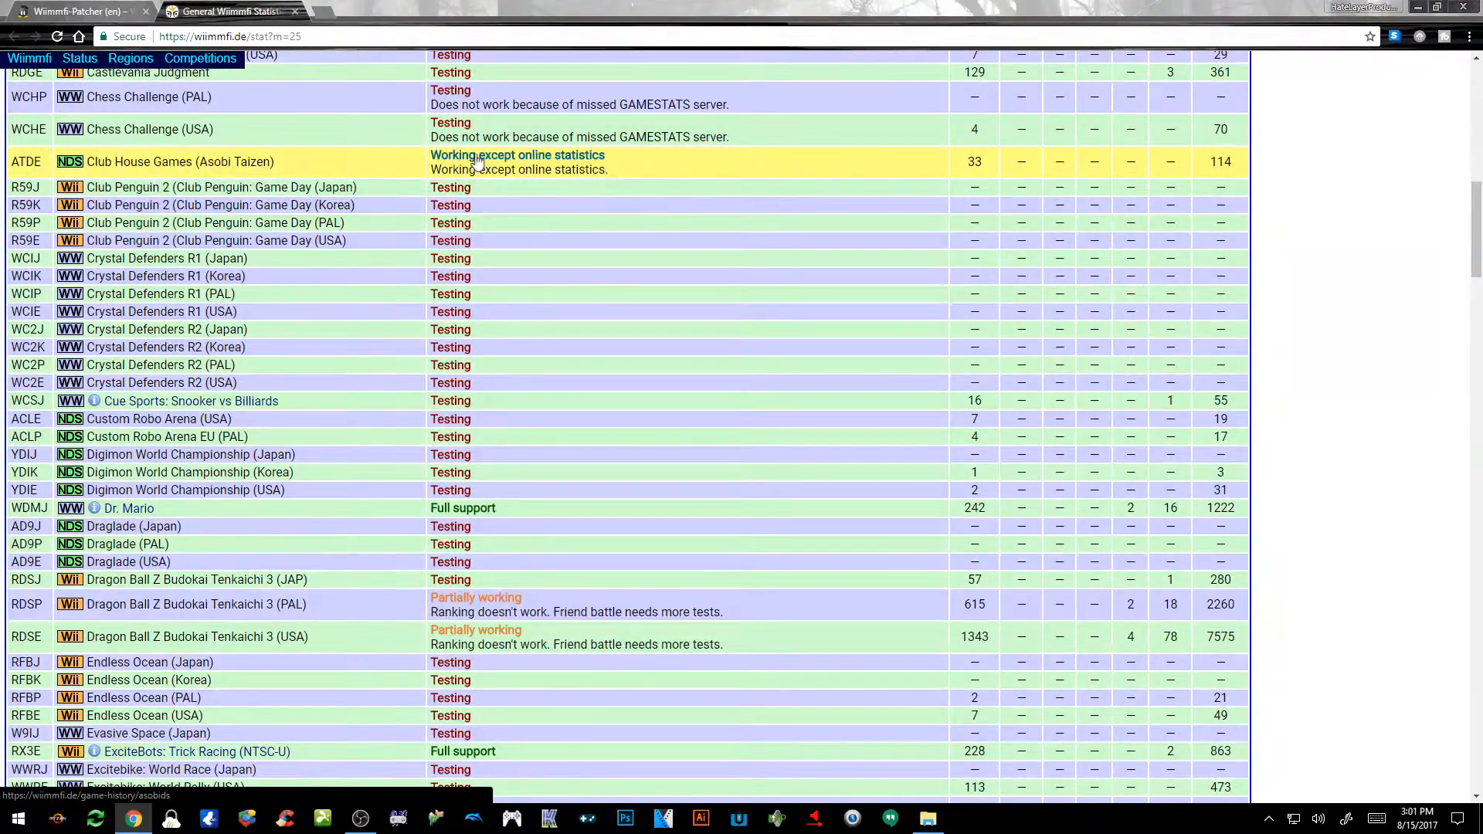
{"action": "mouse_move", "coordinate": [547, 160]}
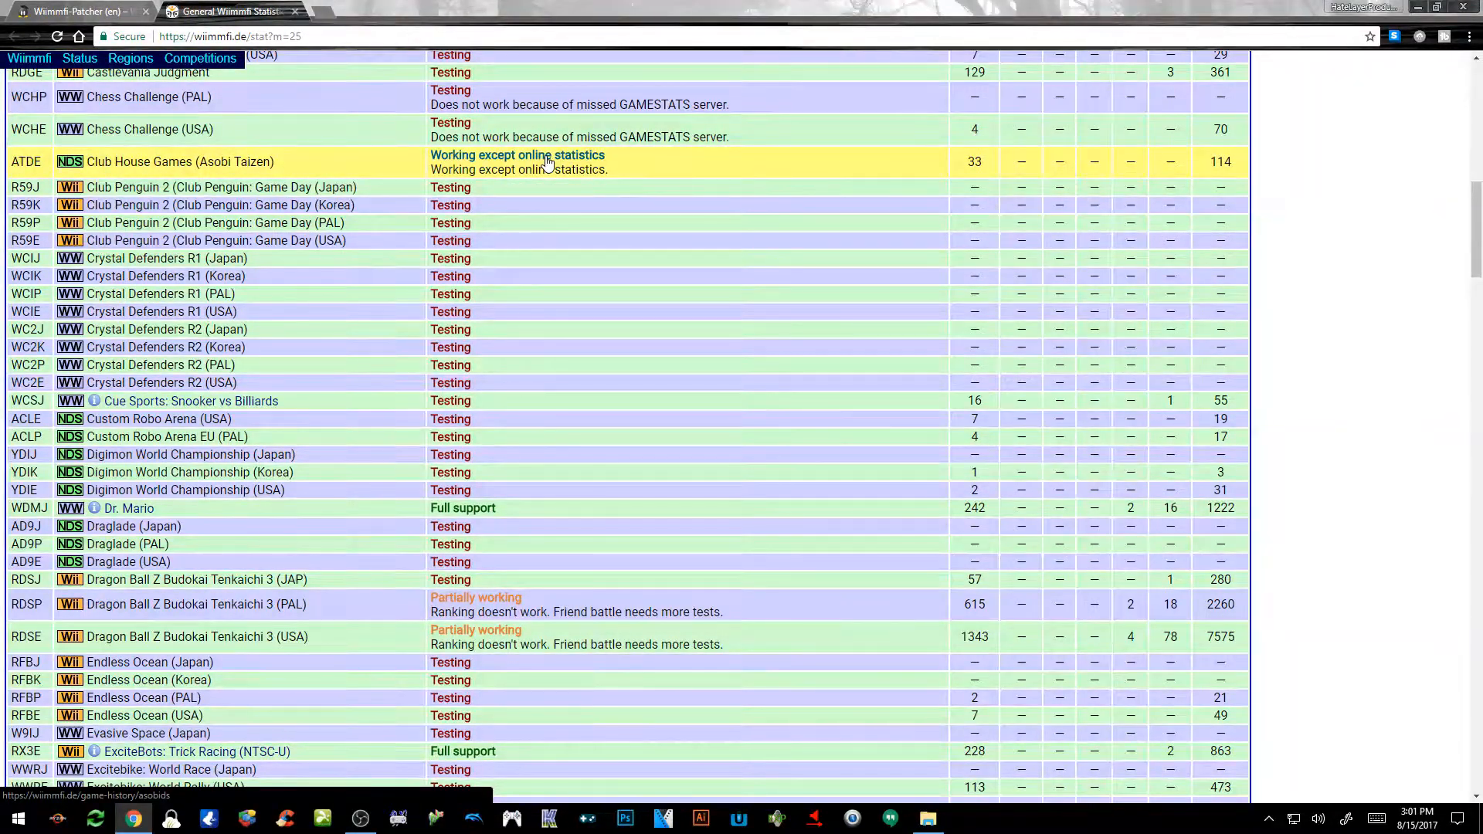
{"action": "scroll", "scroll_direction": "down", "scroll_amount": 3}
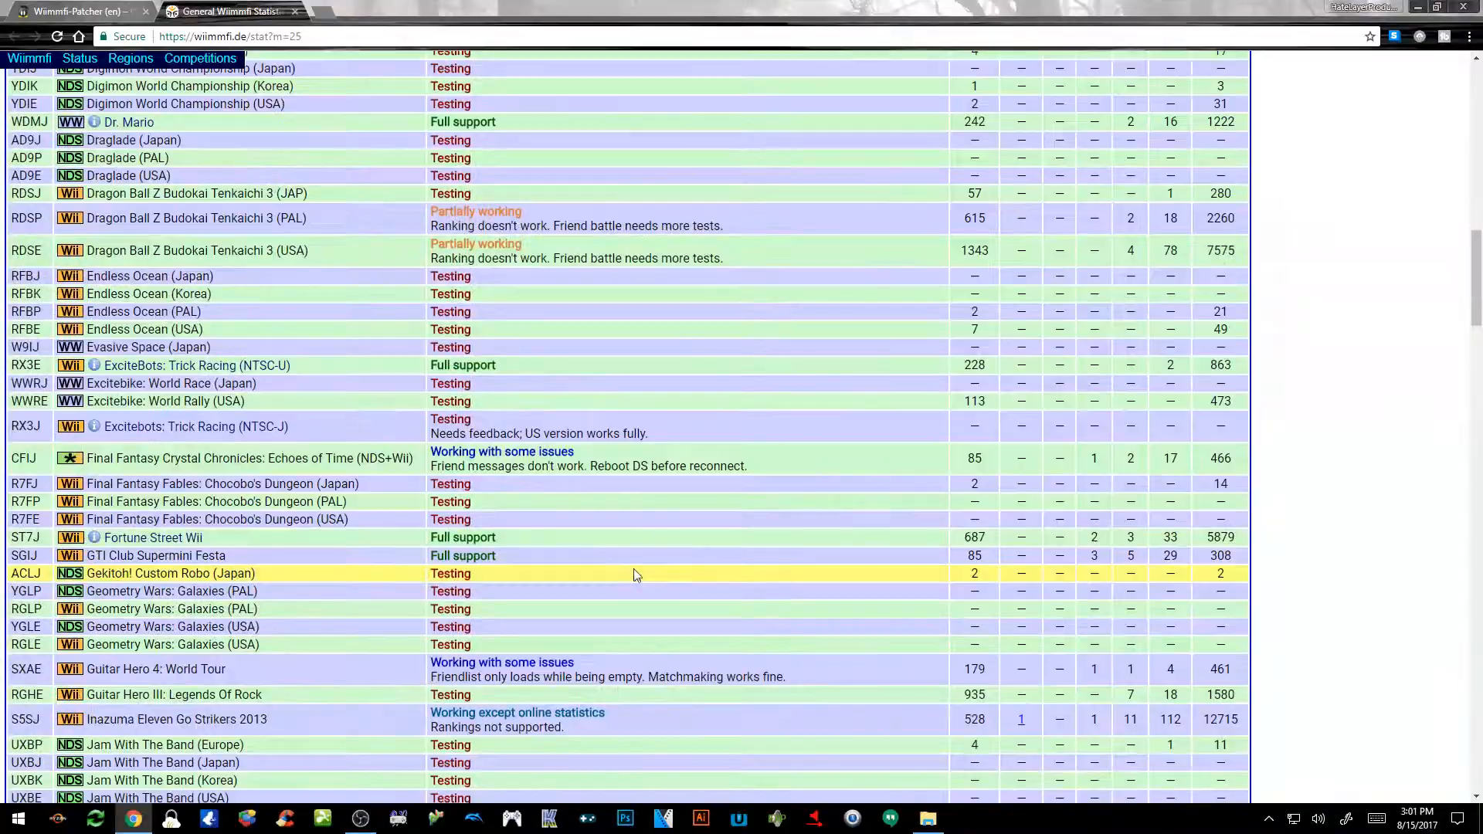
{"action": "scroll", "scroll_direction": "down", "scroll_amount": 3}
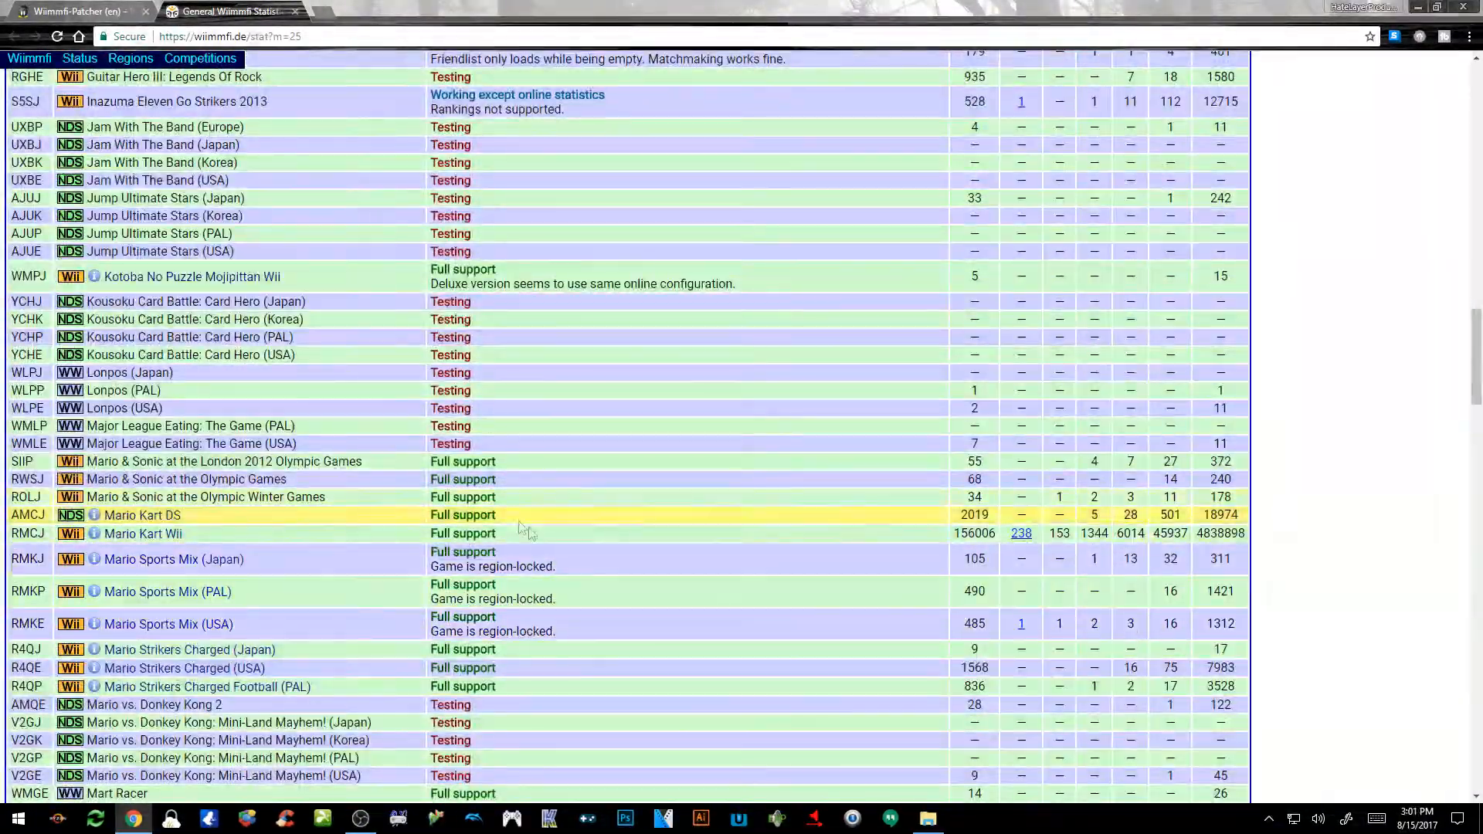
{"action": "scroll", "scroll_direction": "down", "scroll_amount": 3}
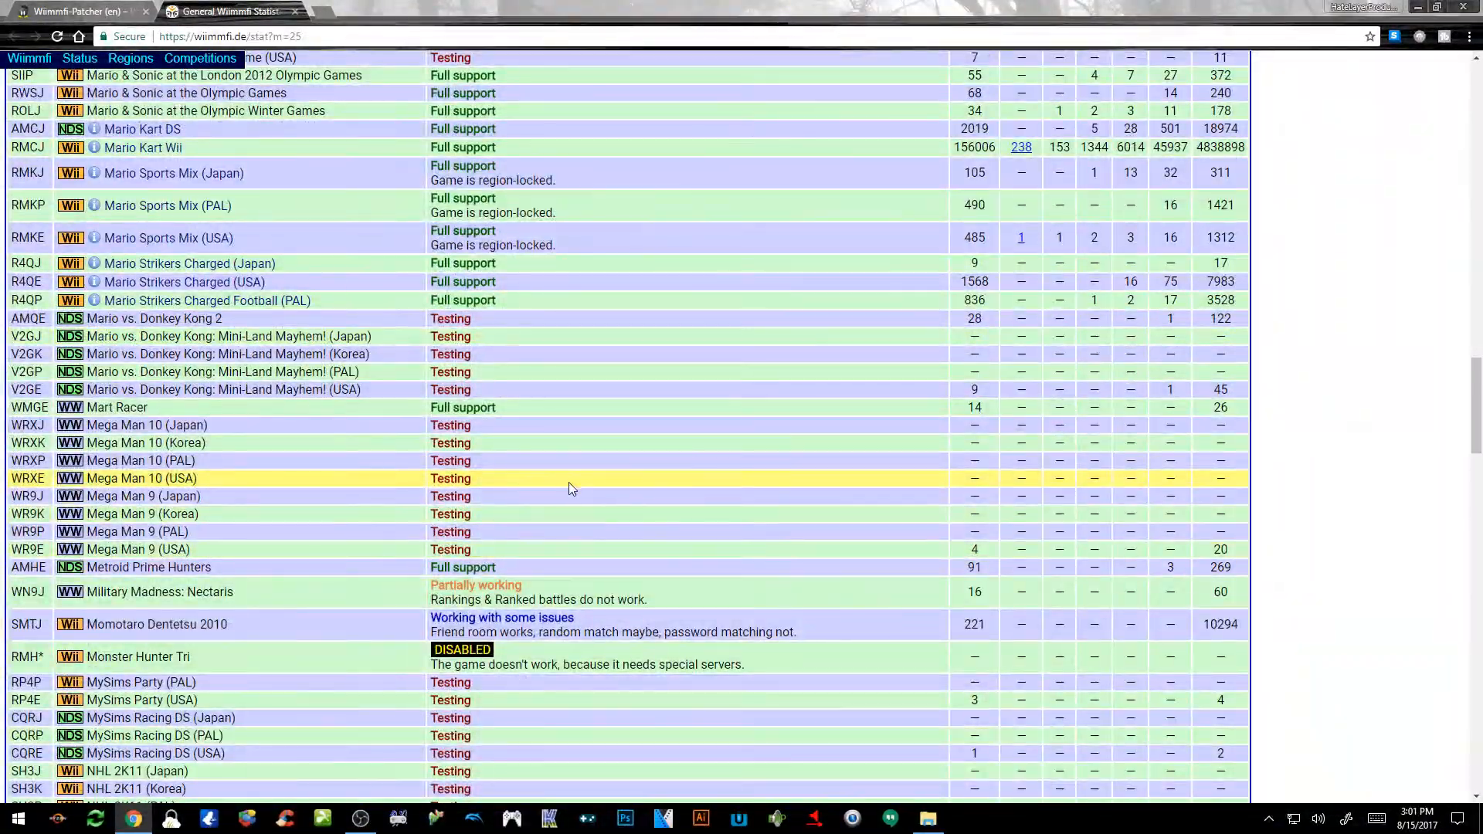
{"action": "scroll", "scroll_direction": "up", "scroll_amount": 3}
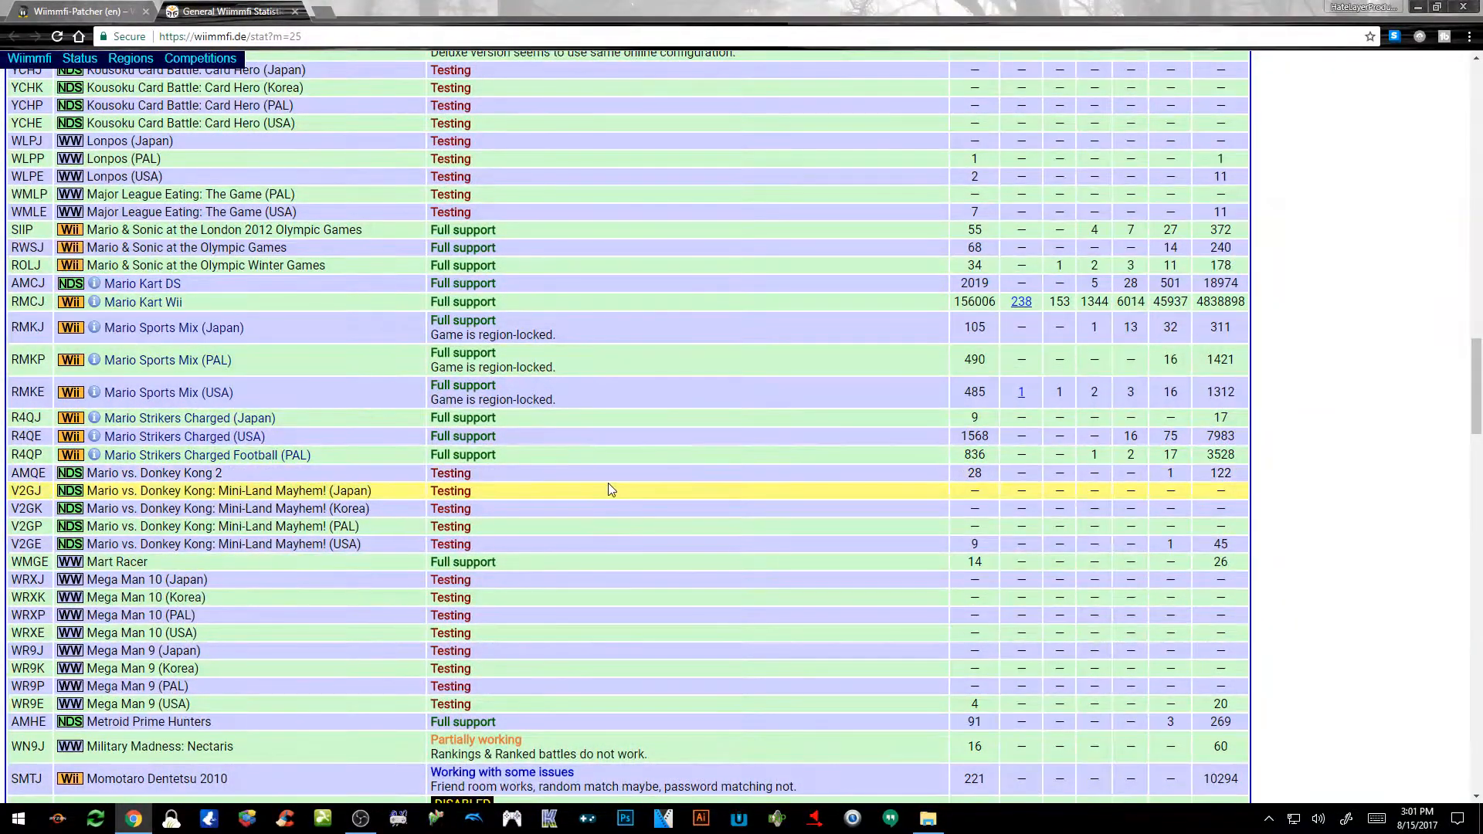
{"action": "scroll", "scroll_direction": "up", "scroll_amount": 3}
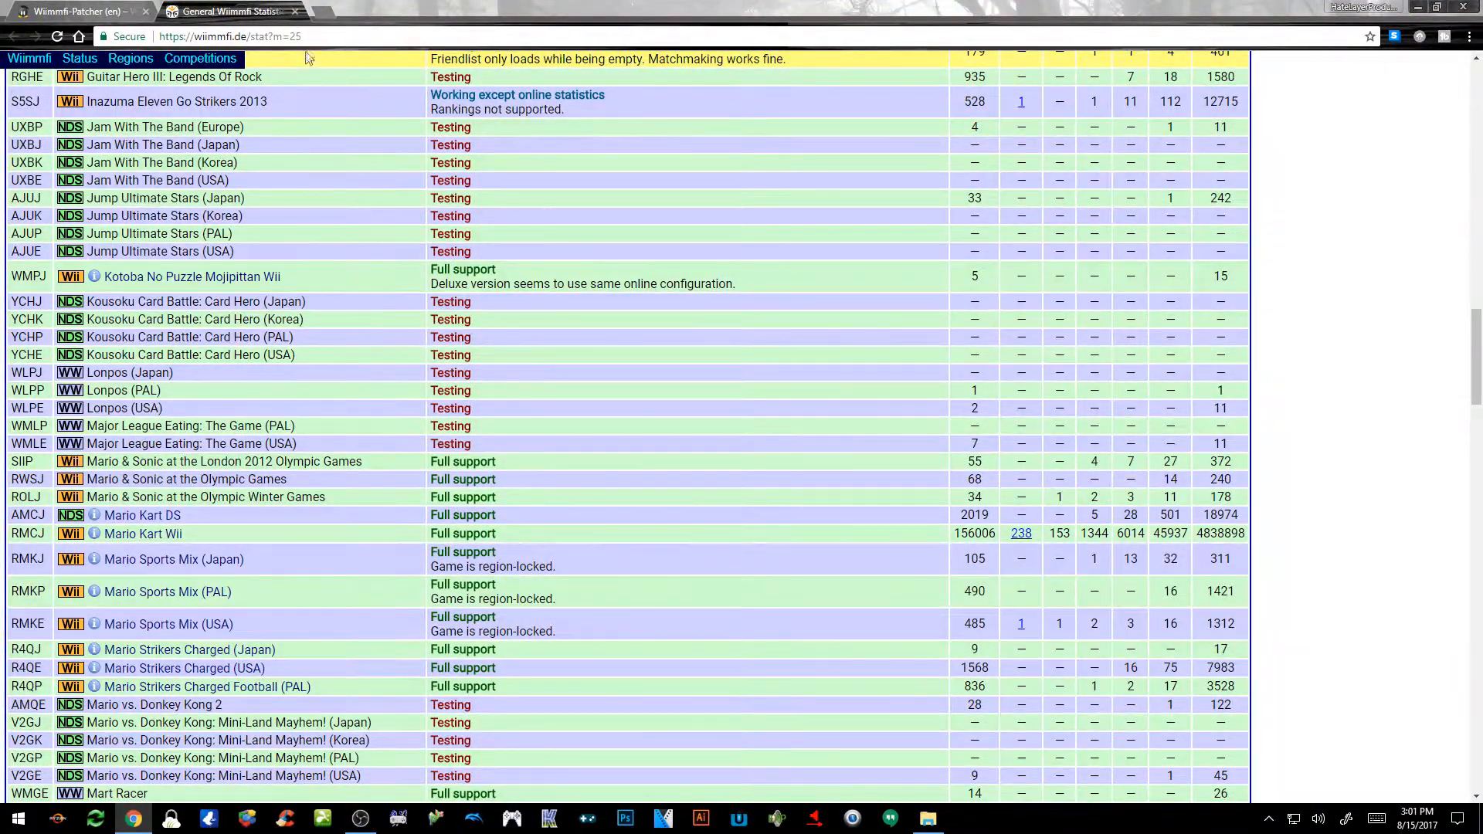
Save the 'Patcher for all other games' archive from the wiki into DOWNLOADS.
{"action": "left_click", "coordinate": [71, 10]}
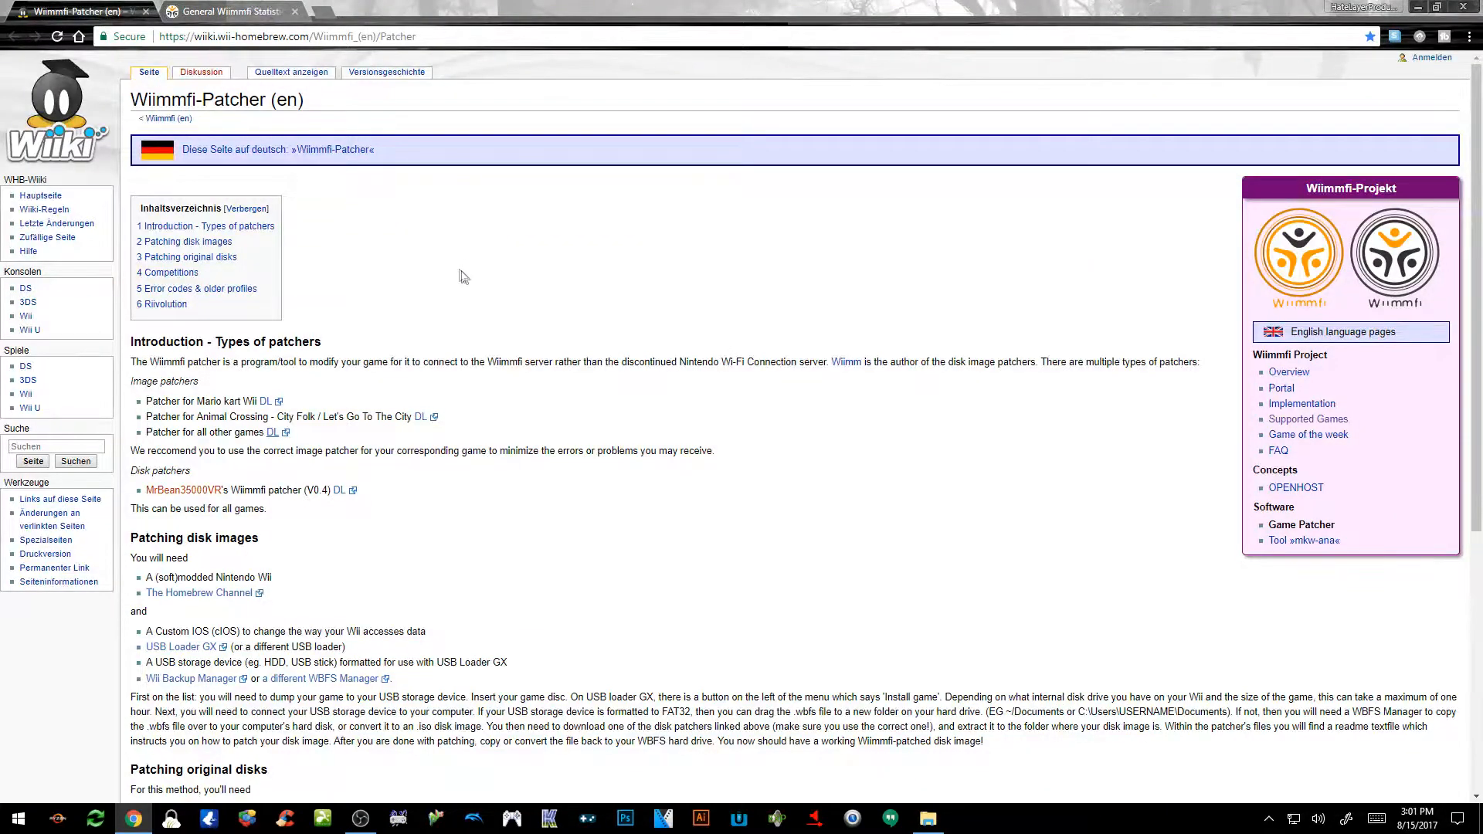
{"action": "mouse_move", "coordinate": [504, 279]}
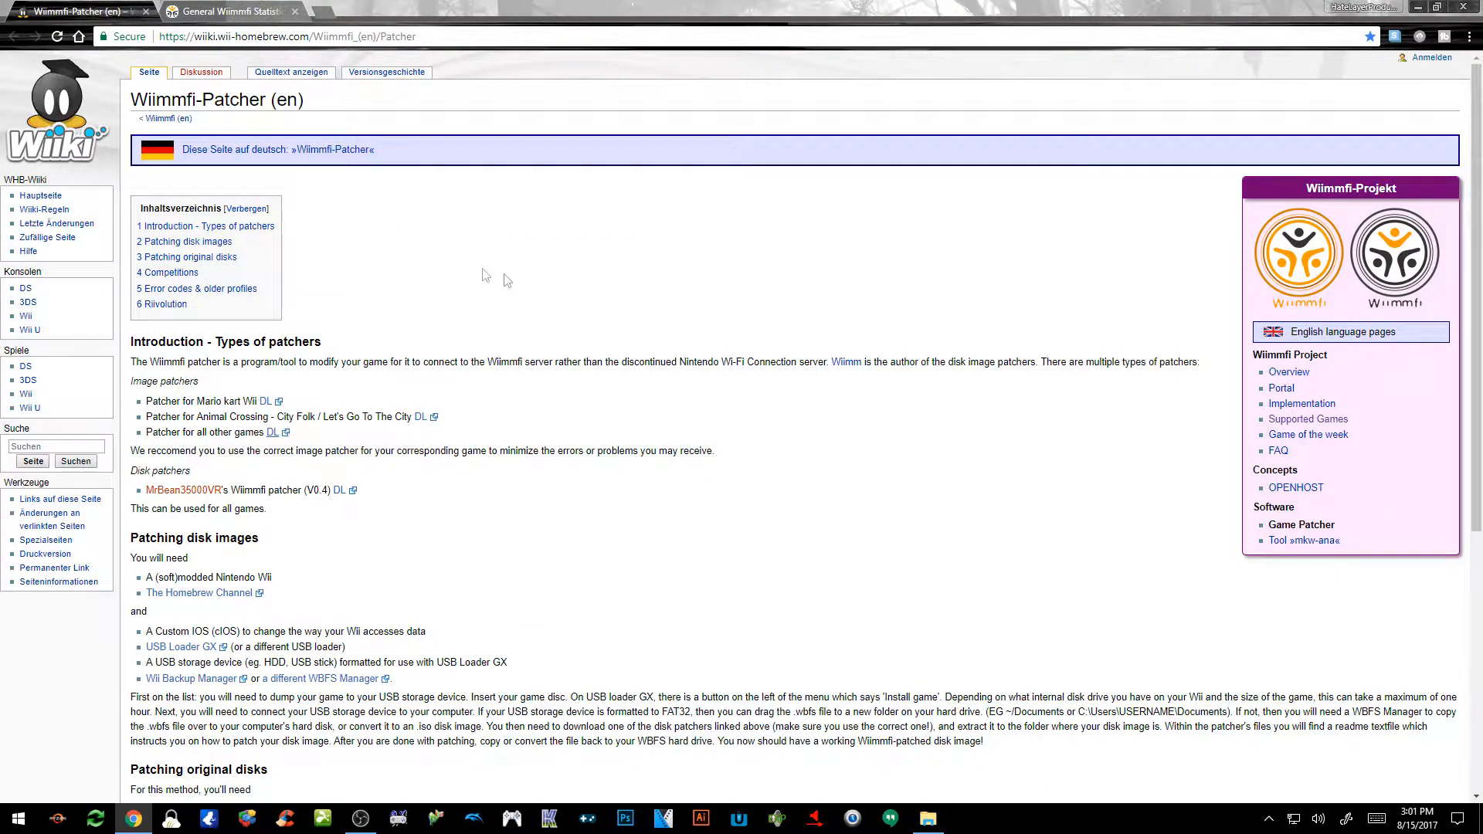
{"action": "mouse_move", "coordinate": [184, 438]}
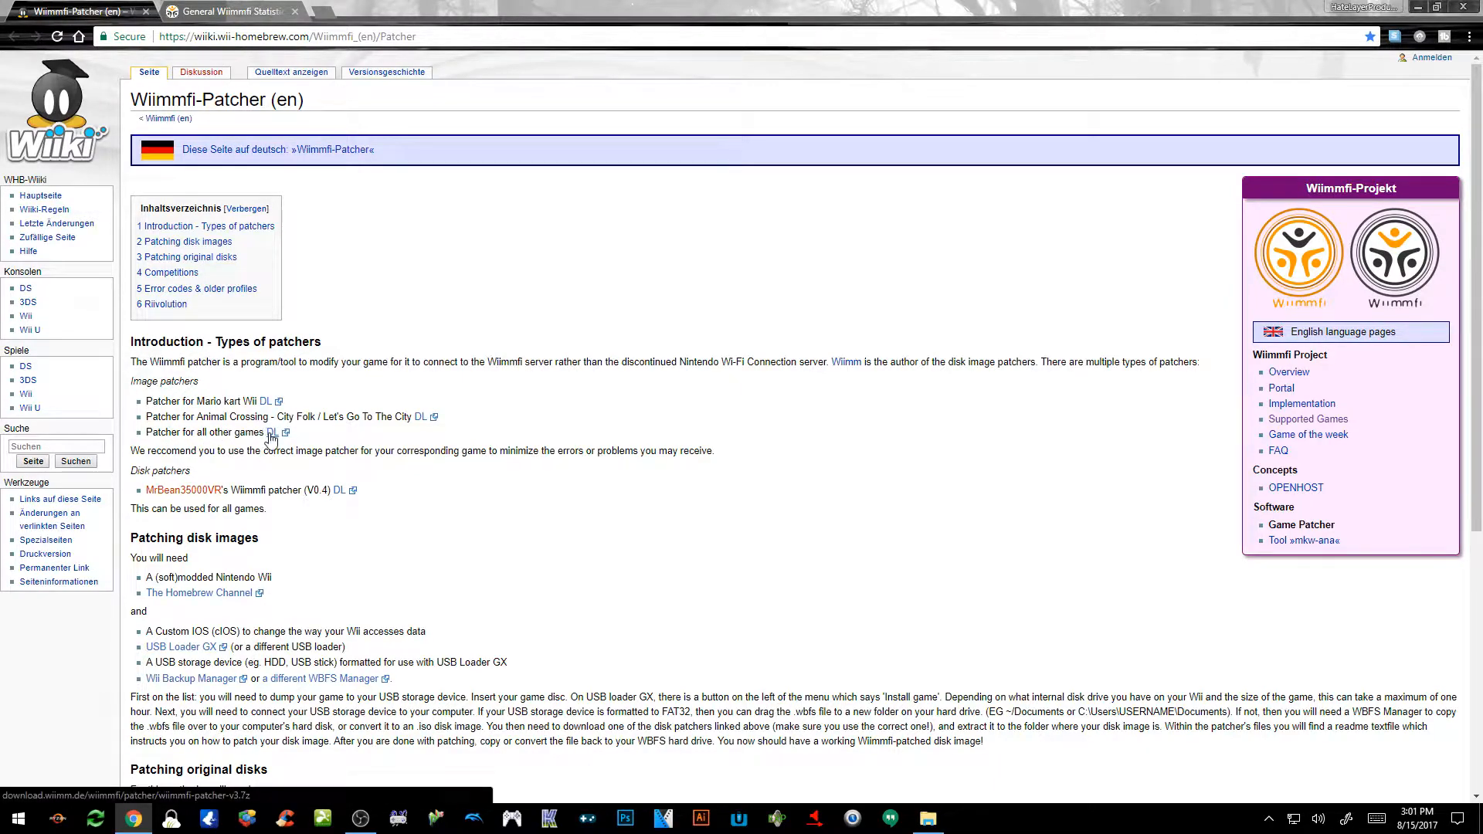
{"action": "mouse_move", "coordinate": [274, 401]}
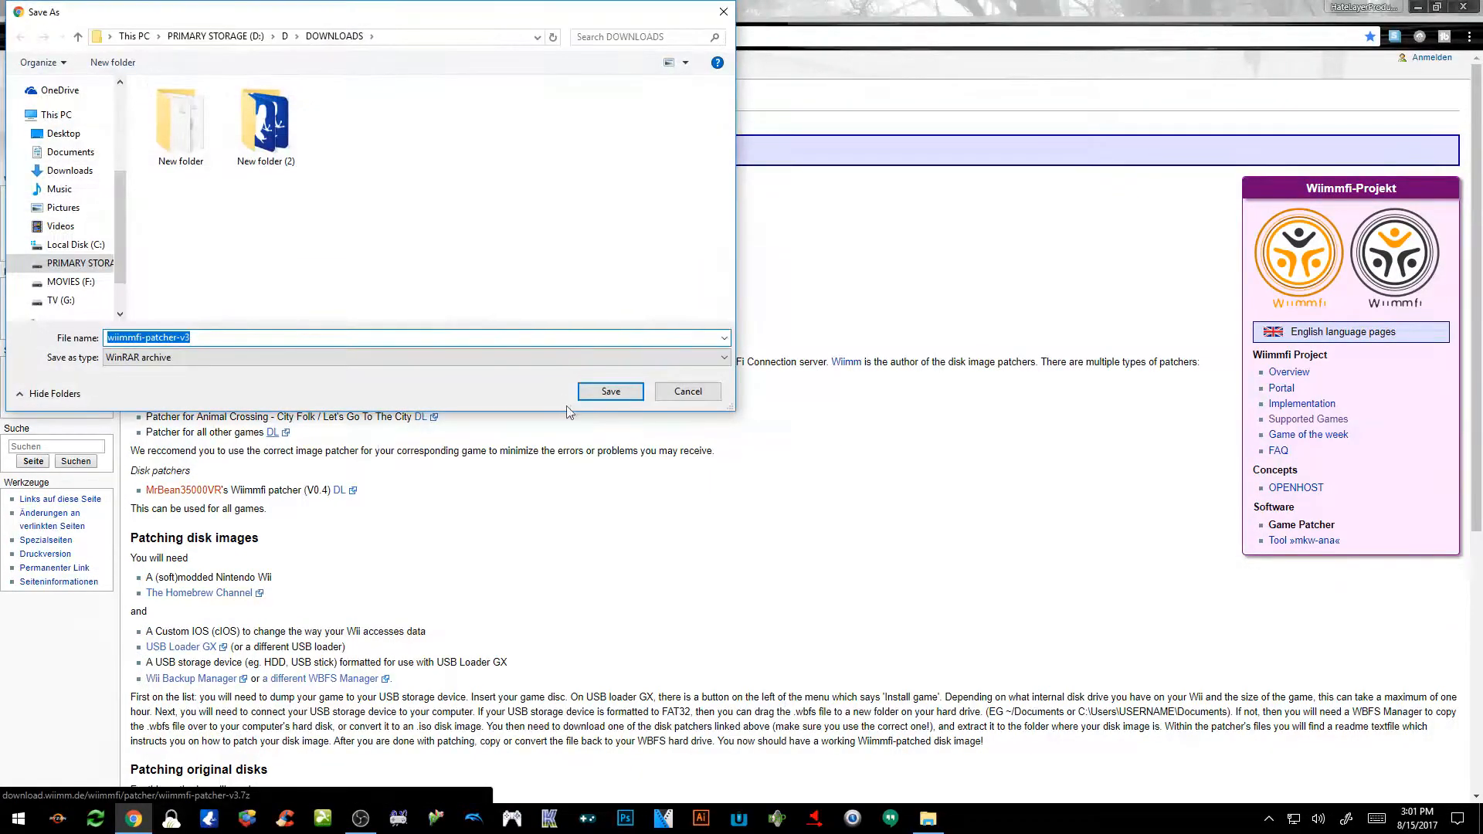
{"action": "left_click", "coordinate": [610, 390]}
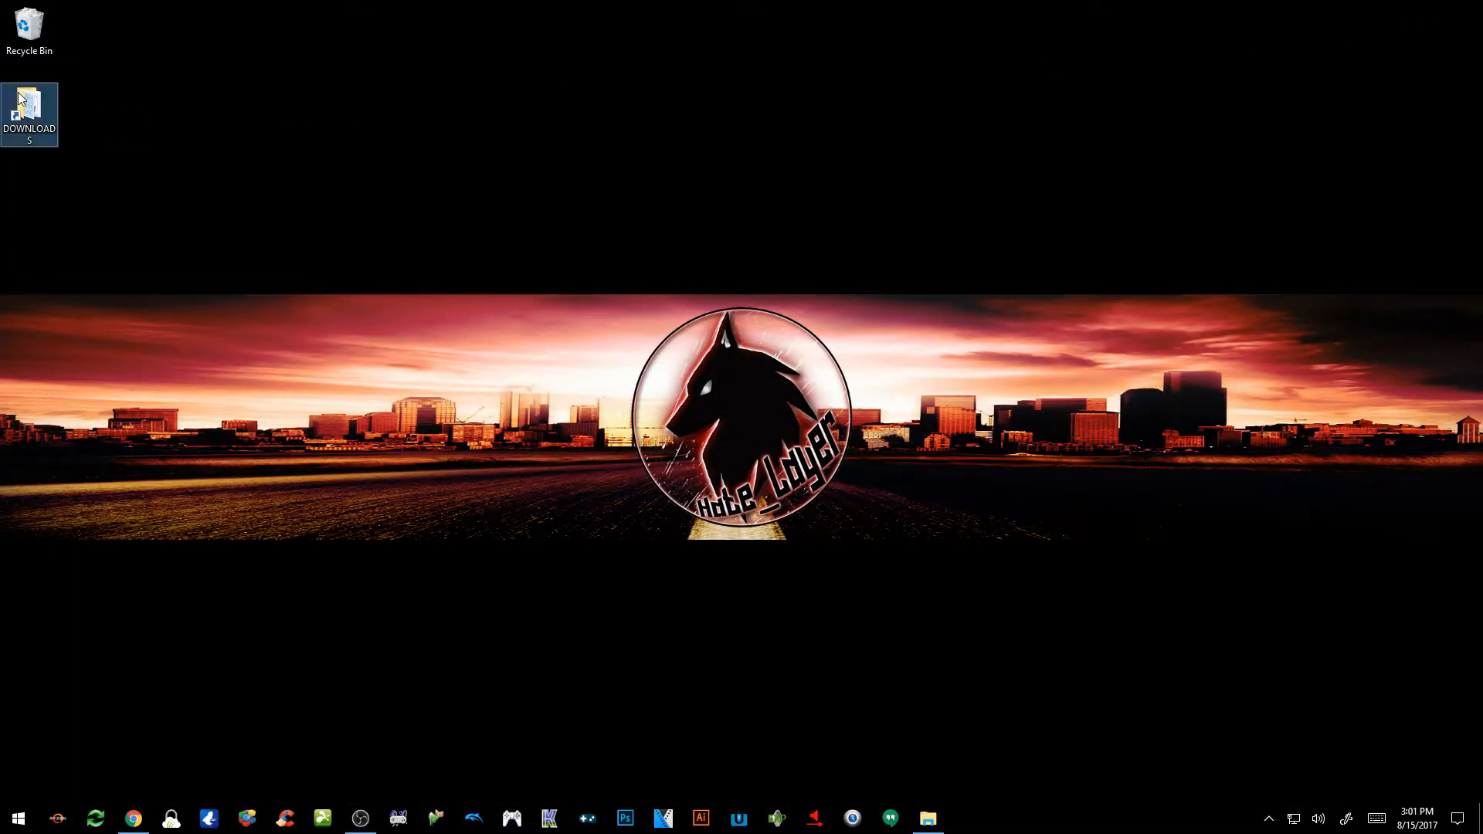
Open DOWNLOADS and extract the patcher archive into a wiimmfi-patcher-v3 folder.
{"action": "double_click", "coordinate": [29, 104]}
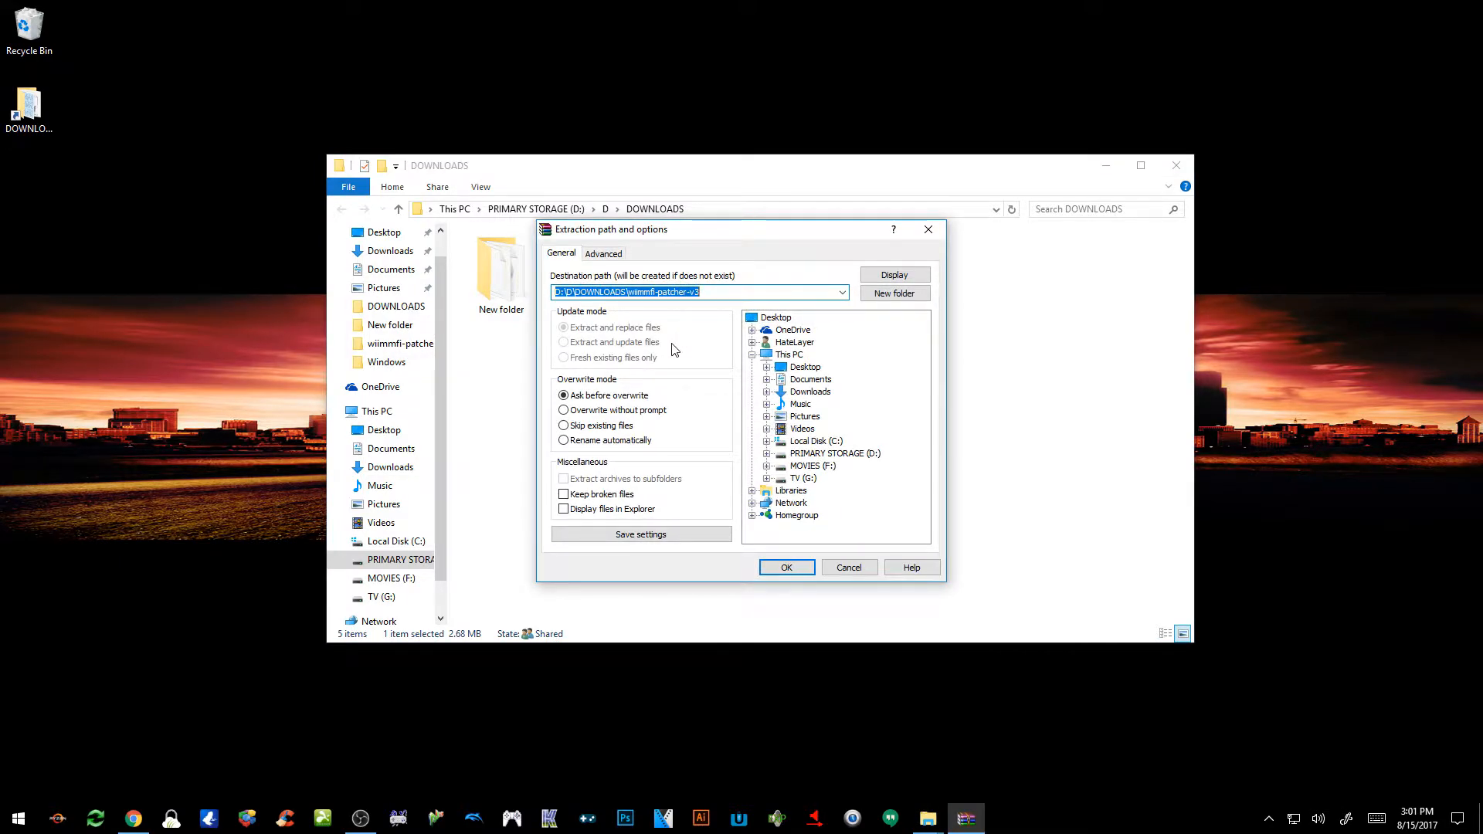
{"action": "left_click", "coordinate": [785, 566]}
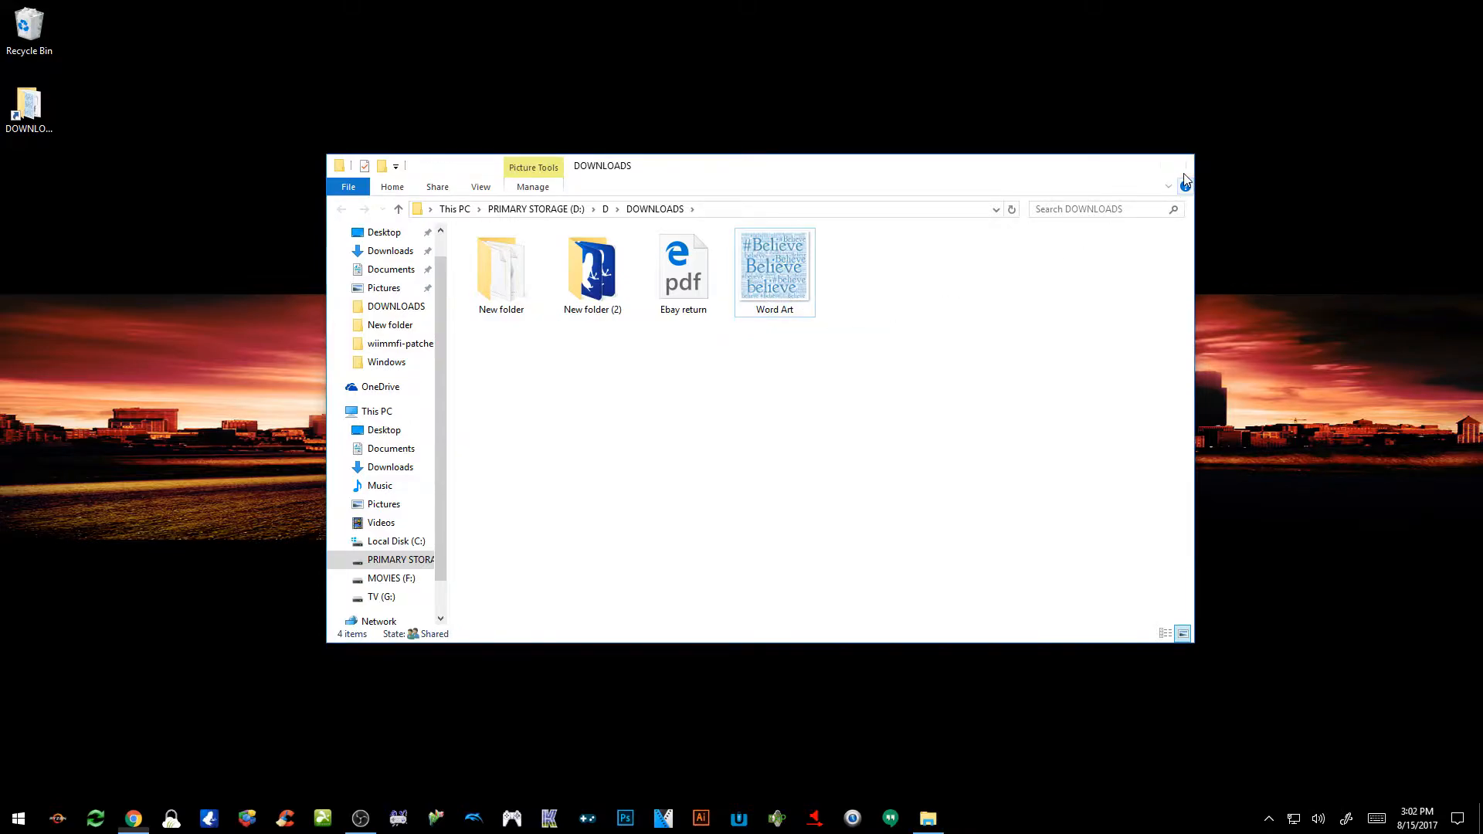
Look over the game images like R4QP01.wbfs and SSBB in New folder, then open wiimmfi-patcher-v3.
{"action": "double_click", "coordinate": [501, 268]}
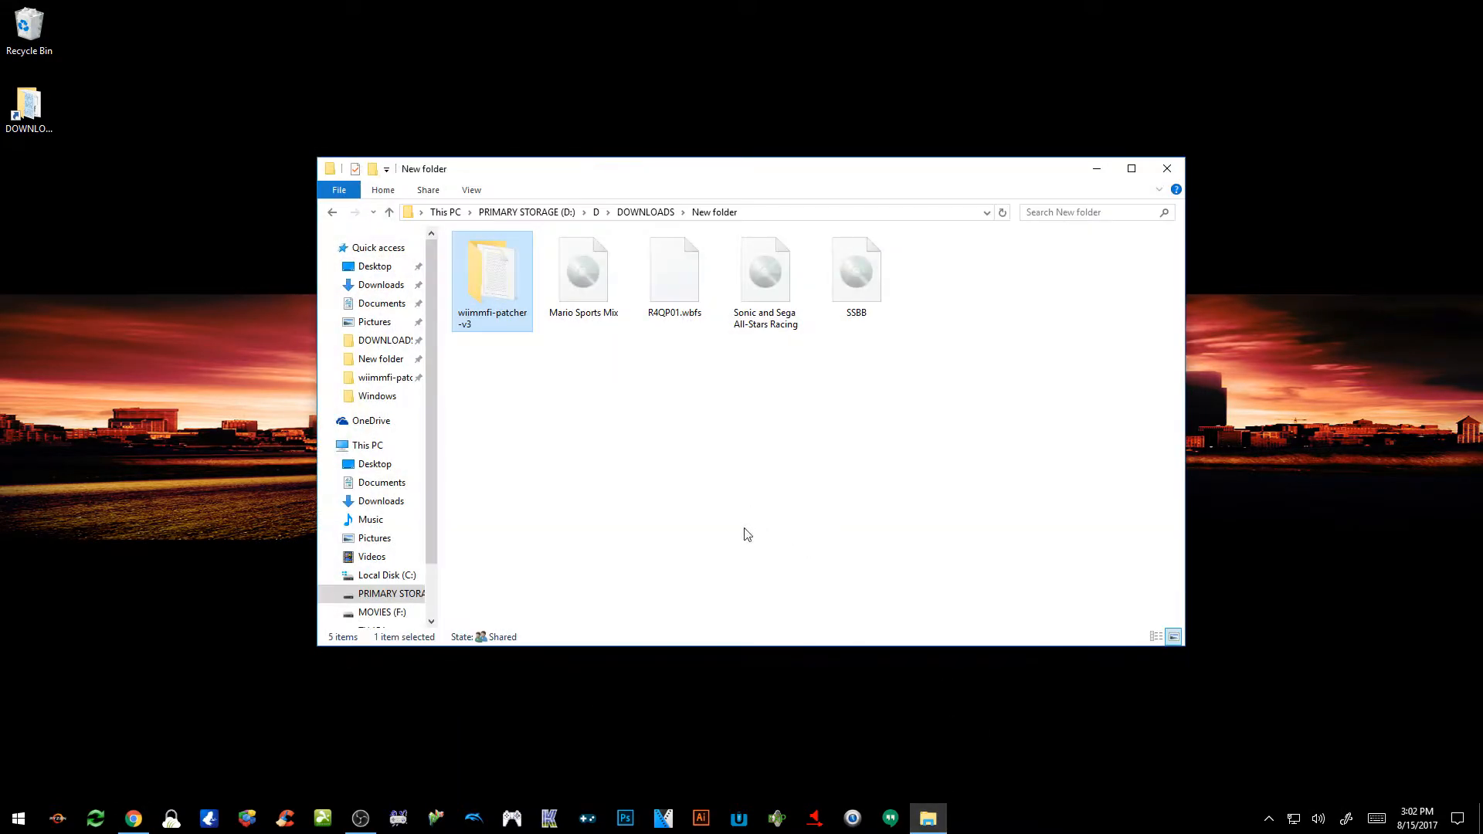
{"action": "left_click", "coordinate": [912, 363]}
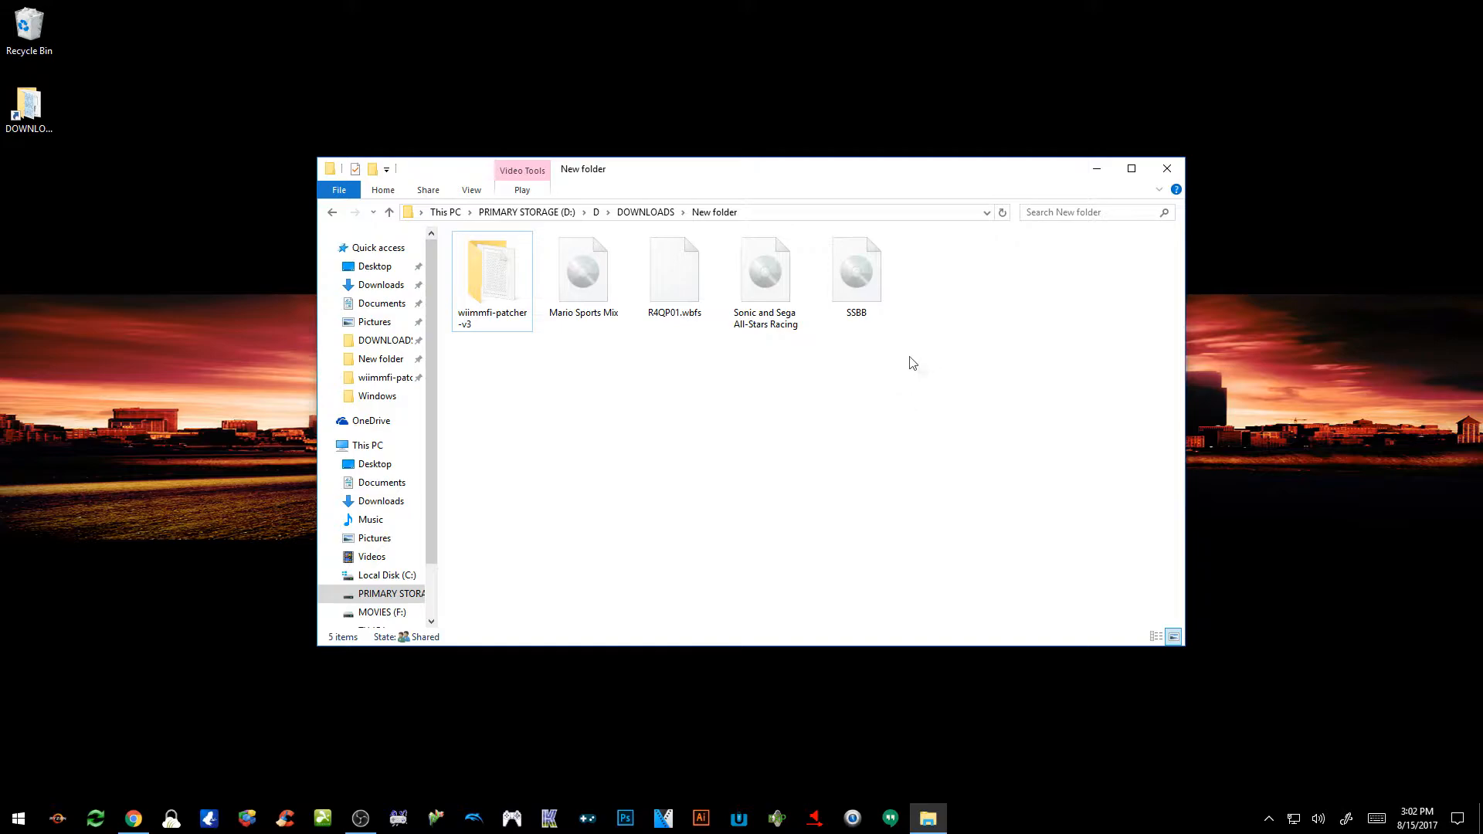
{"action": "mouse_move", "coordinate": [955, 375]}
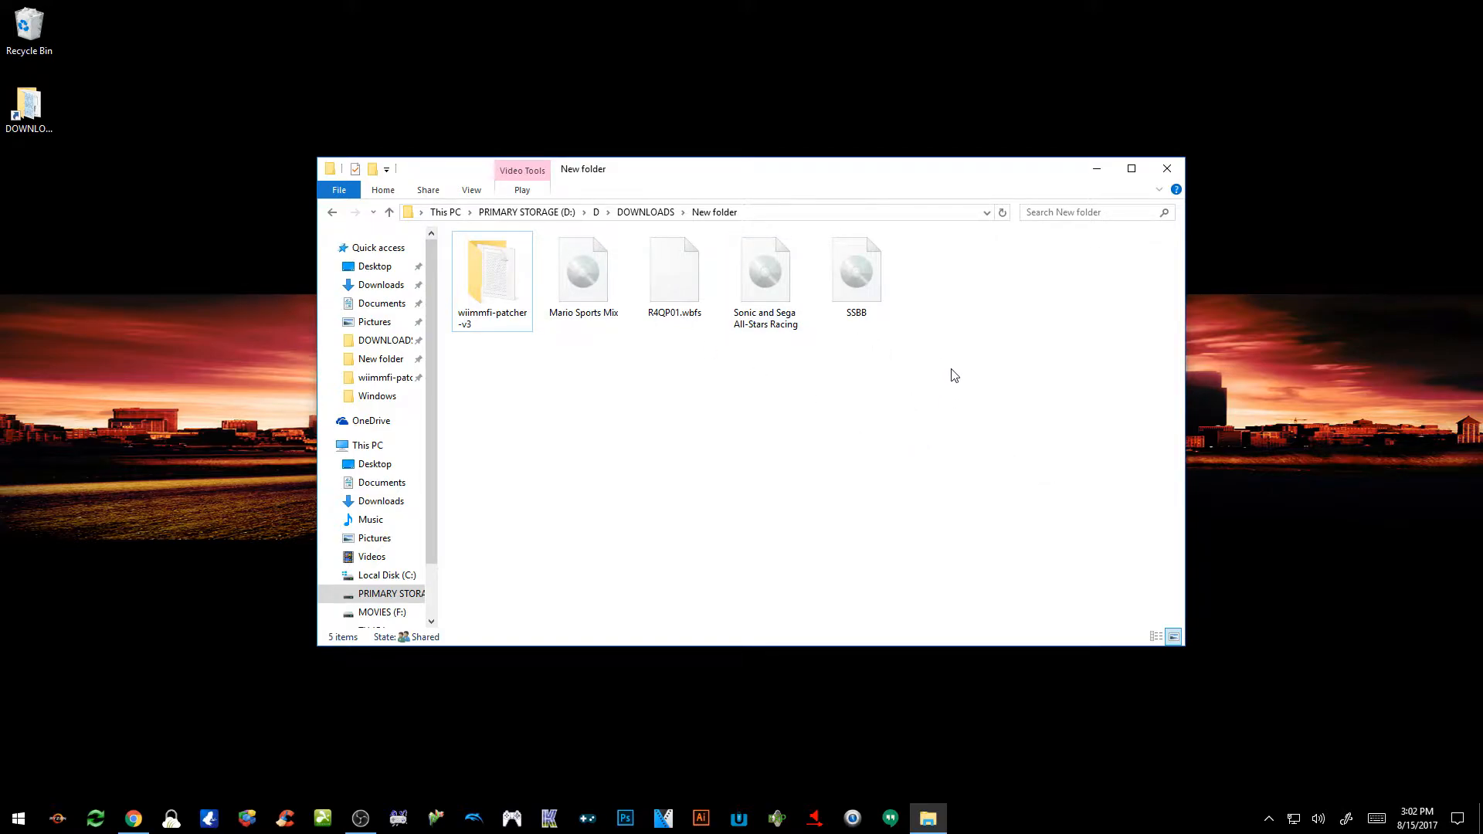
{"action": "left_click", "coordinate": [674, 270]}
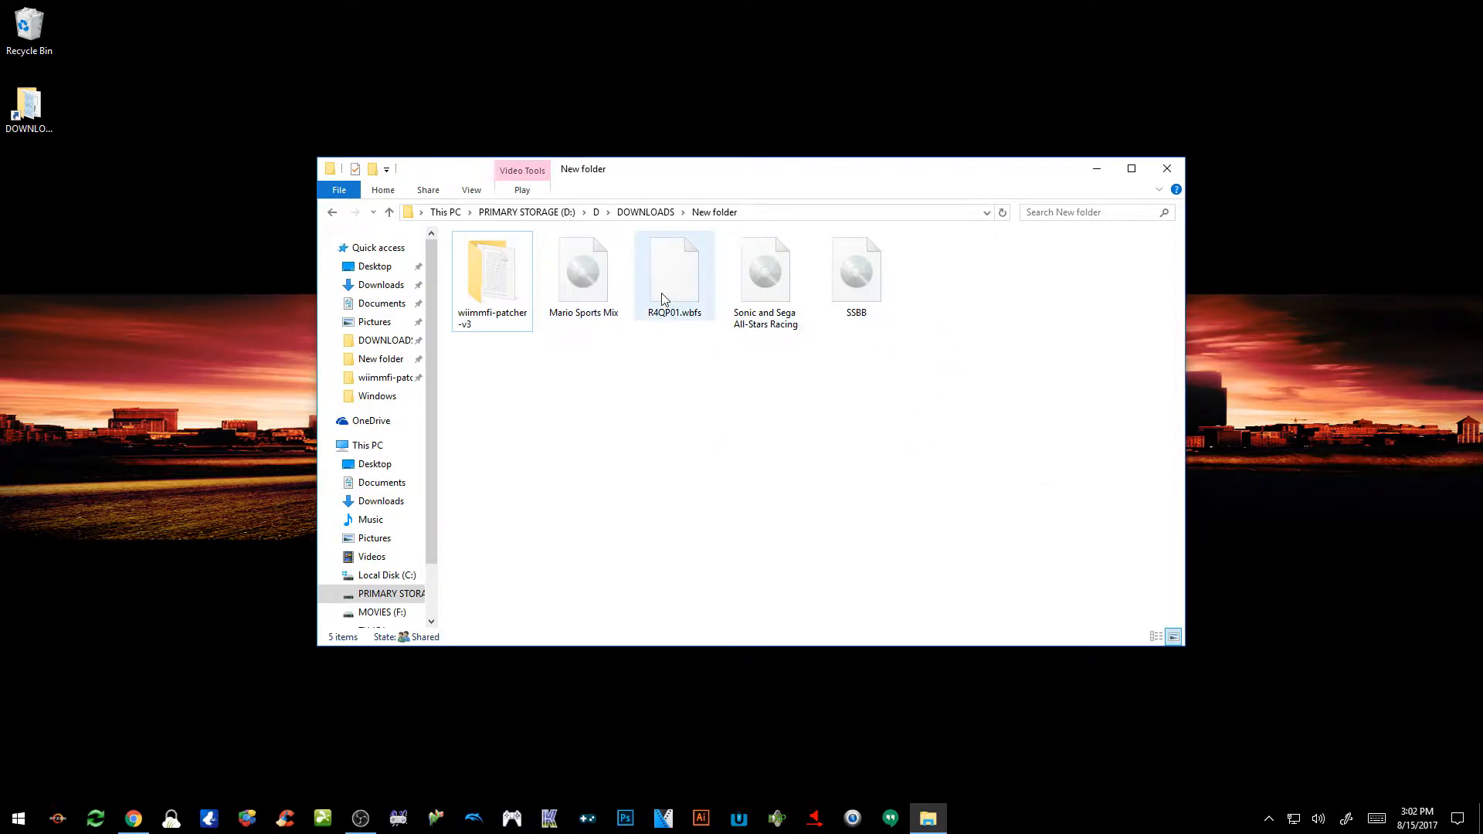
{"action": "left_click", "coordinate": [765, 274]}
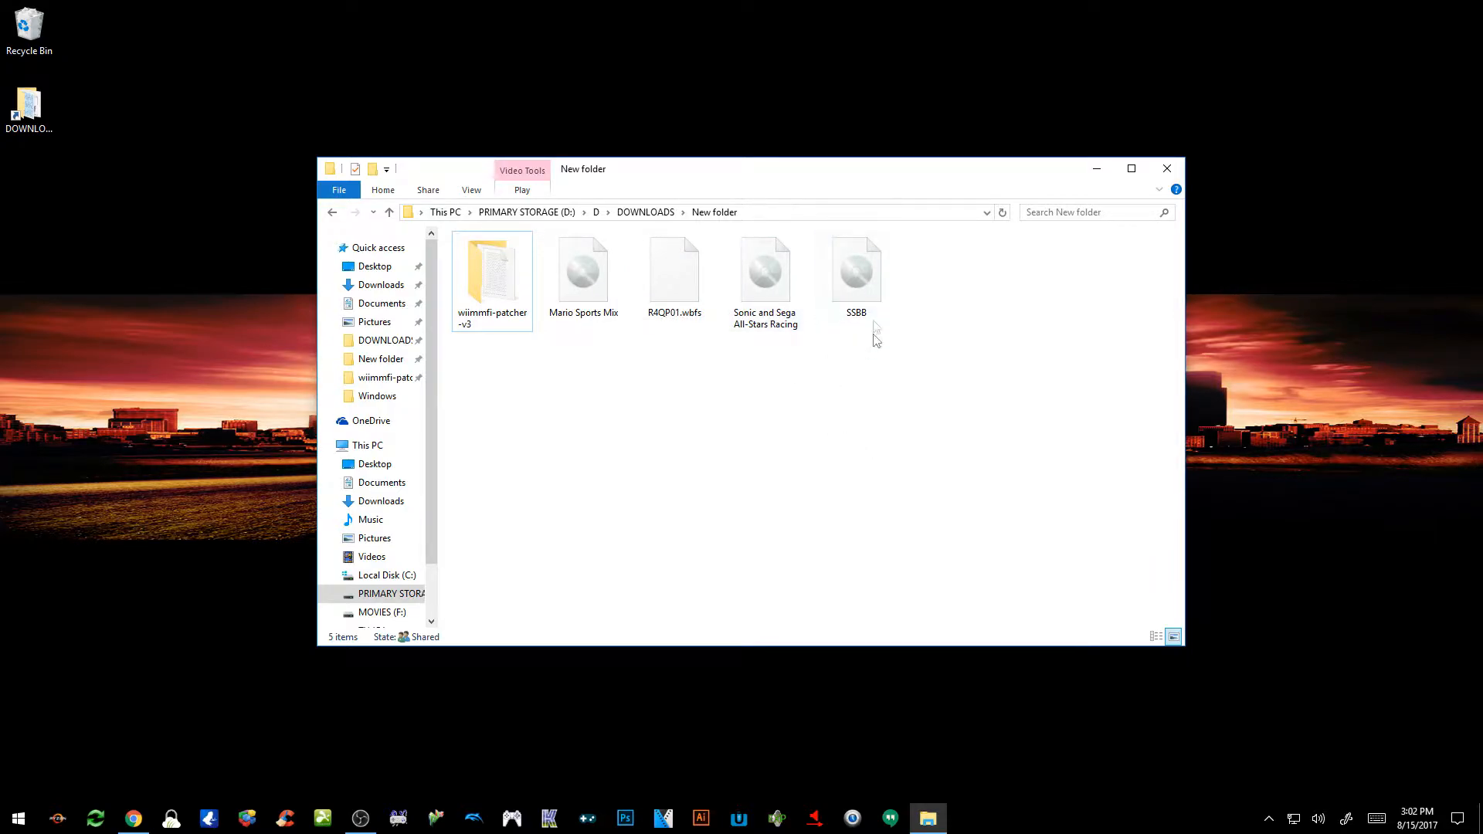
{"action": "left_click", "coordinate": [855, 269]}
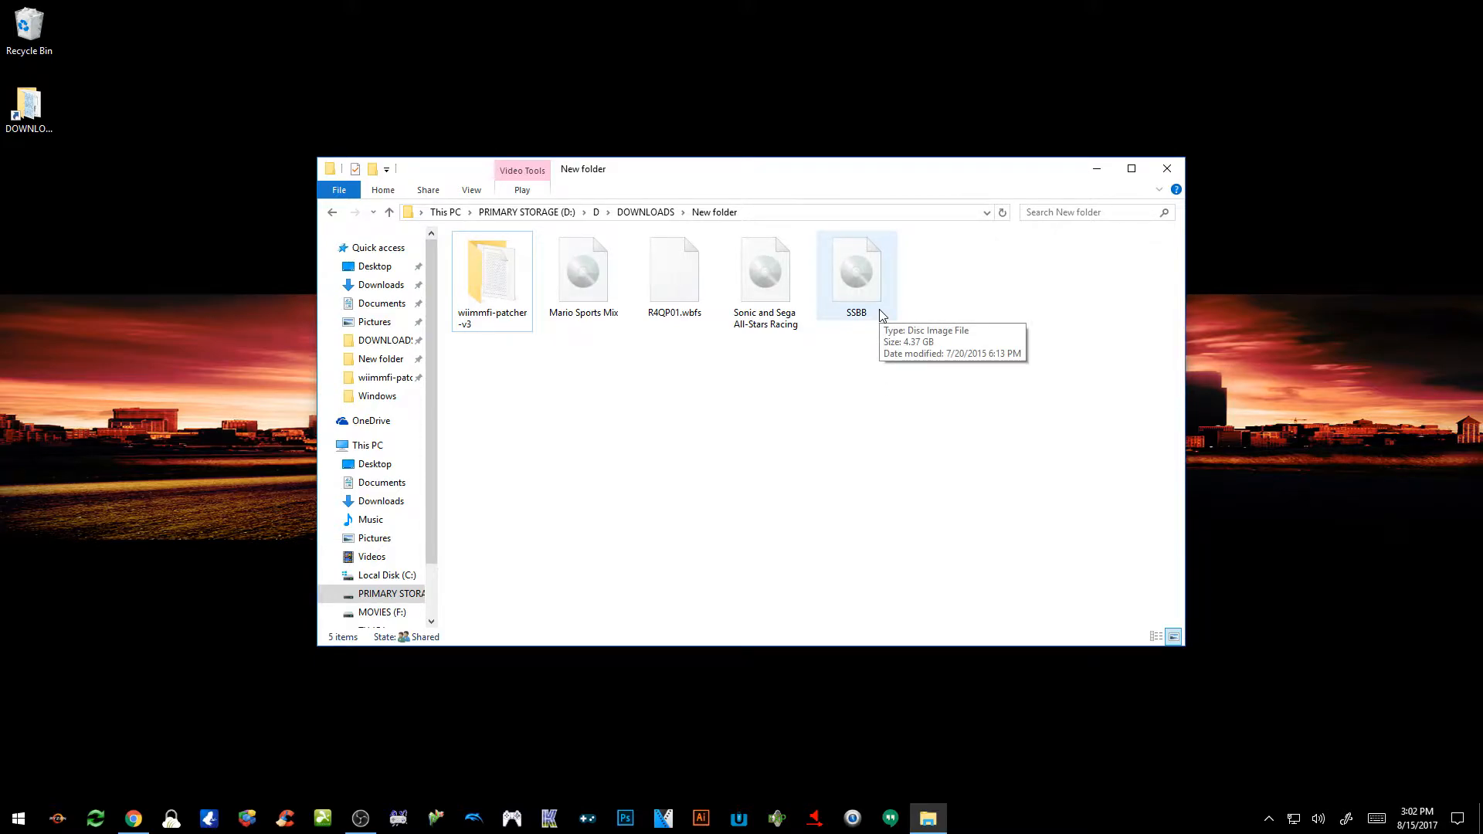
{"action": "mouse_move", "coordinate": [532, 314]}
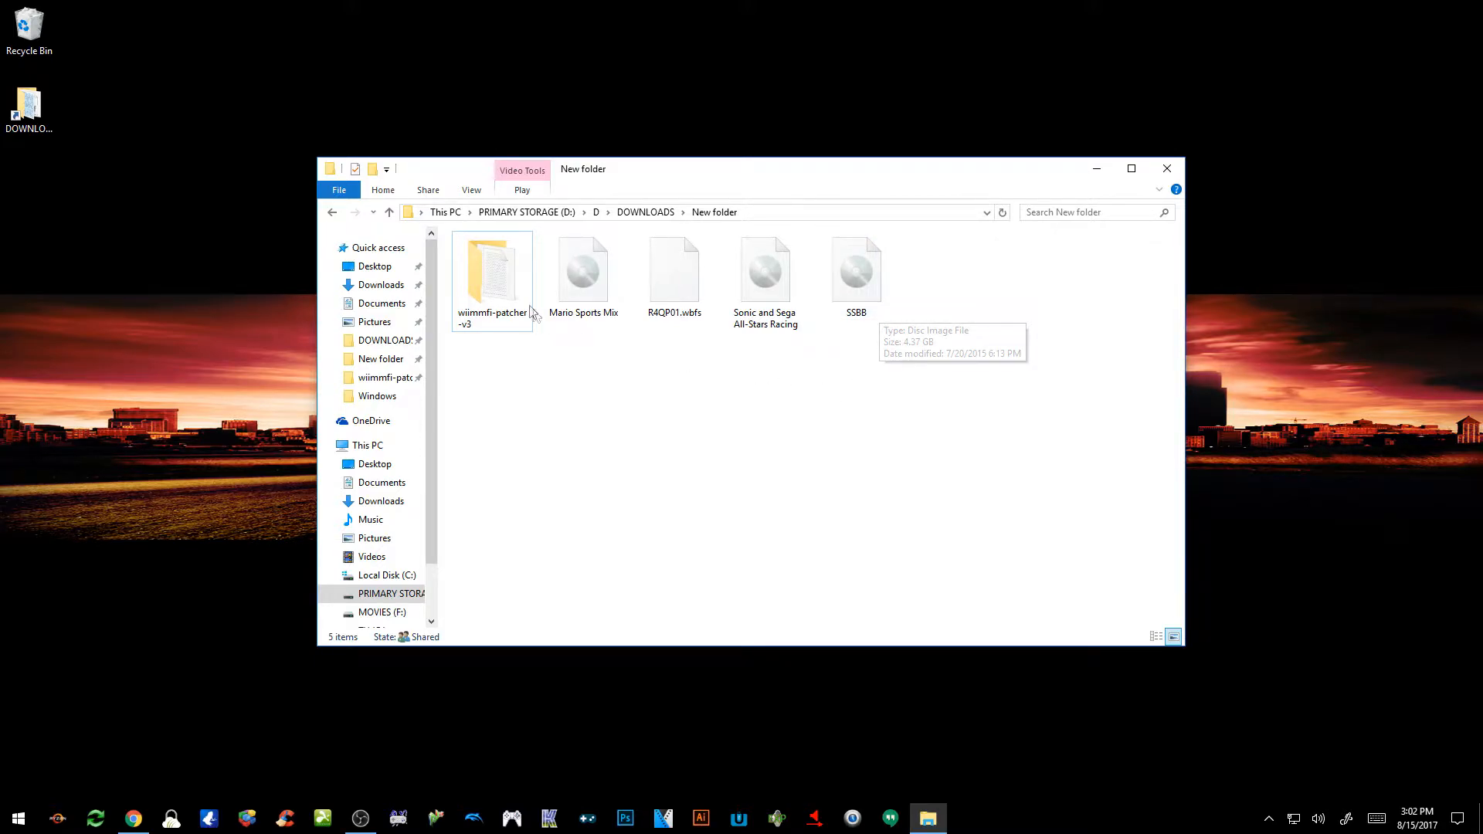
{"action": "double_click", "coordinate": [491, 268]}
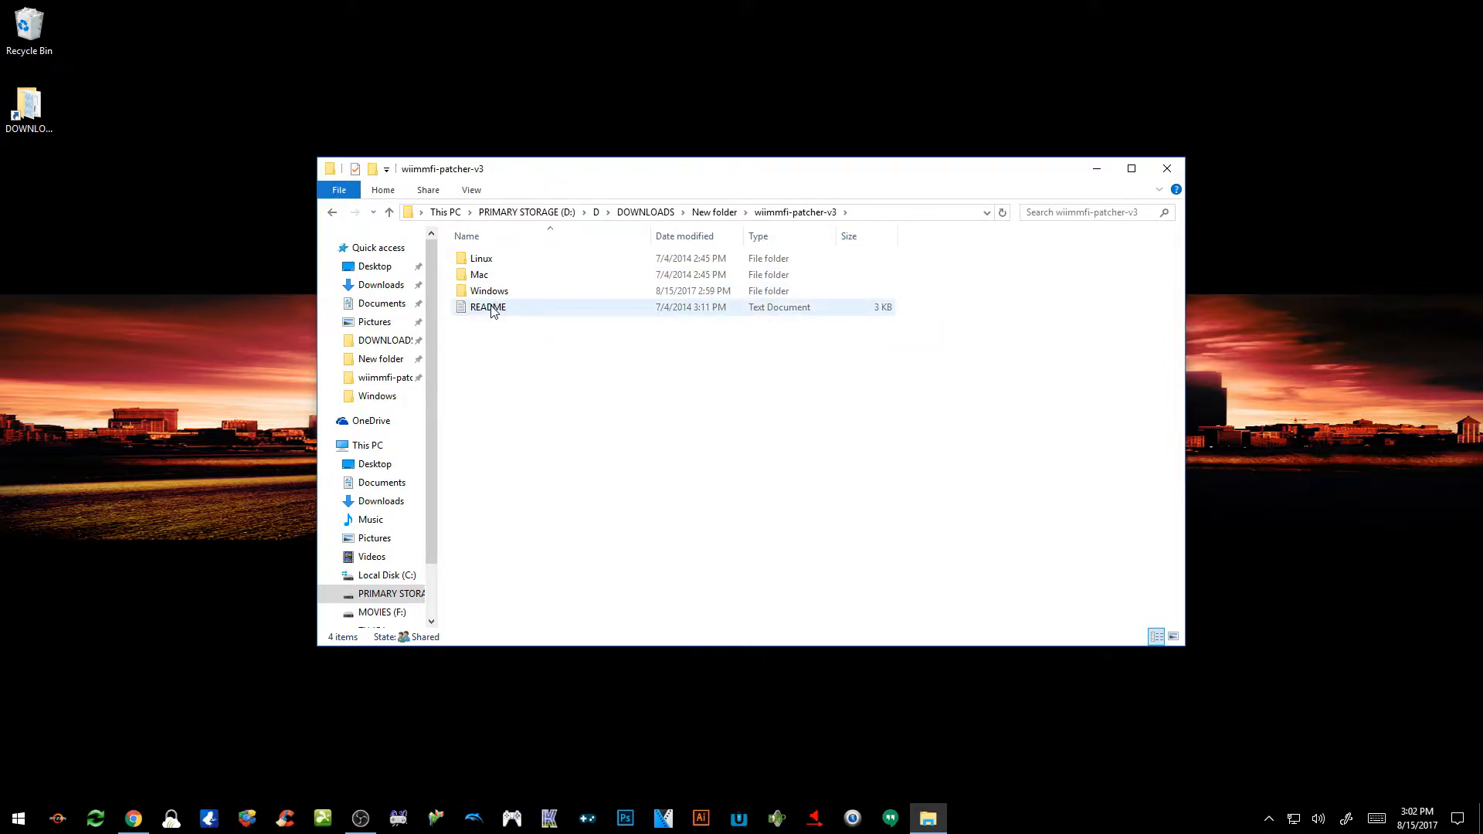
{"action": "double_click", "coordinate": [488, 307]}
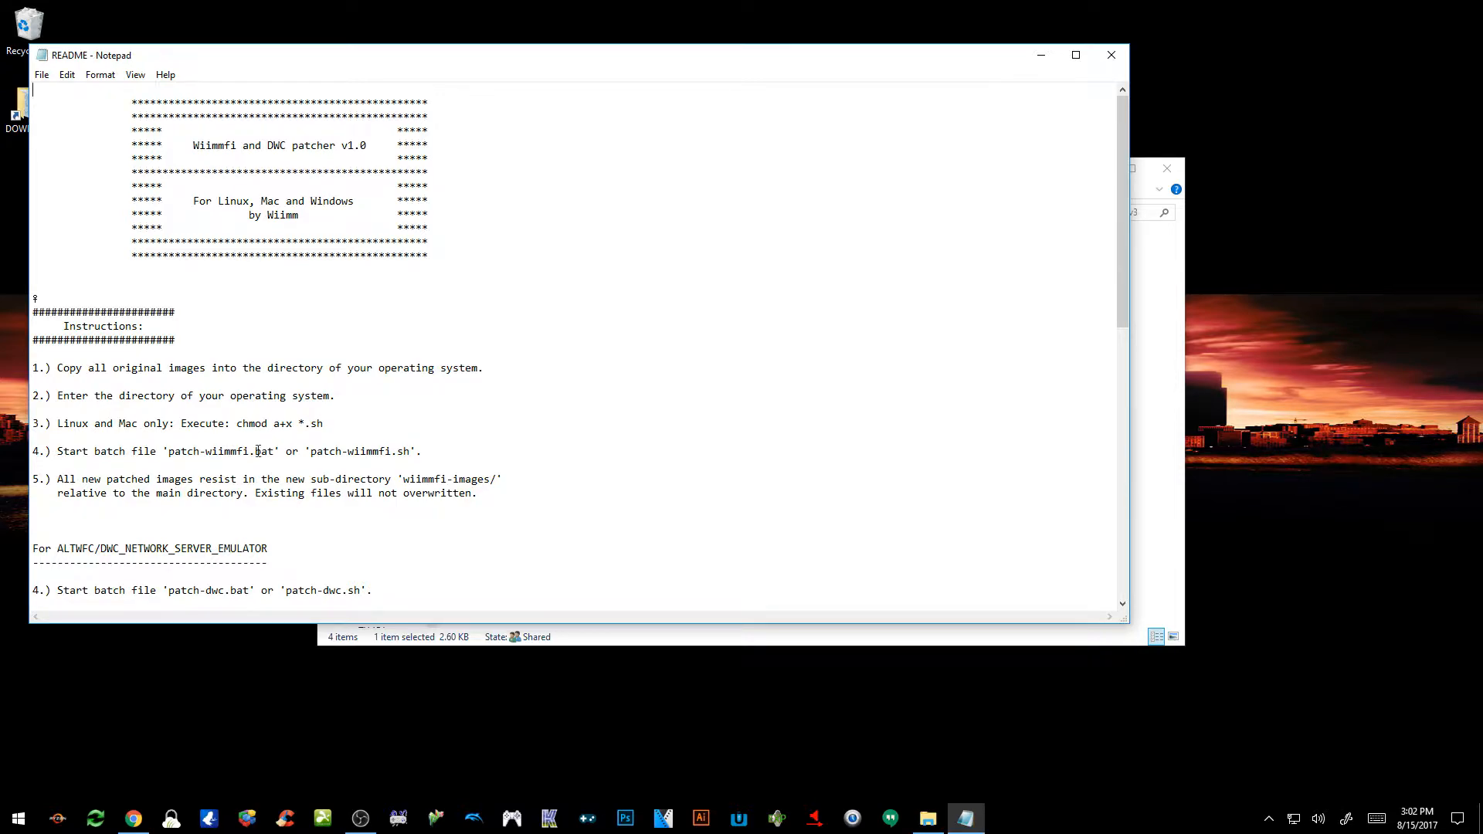
{"action": "mouse_move", "coordinate": [343, 452]}
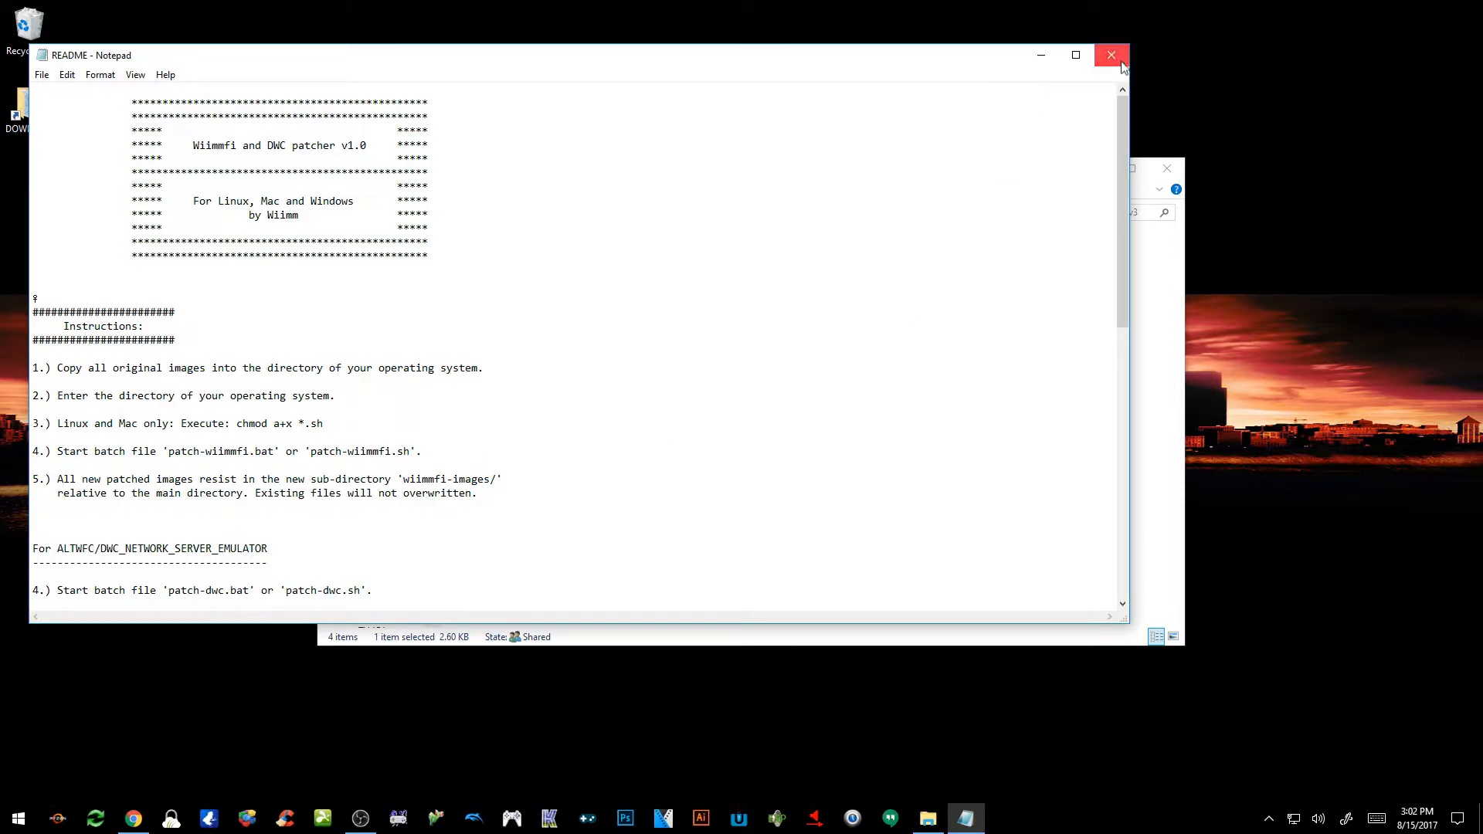
{"action": "left_click", "coordinate": [1110, 55]}
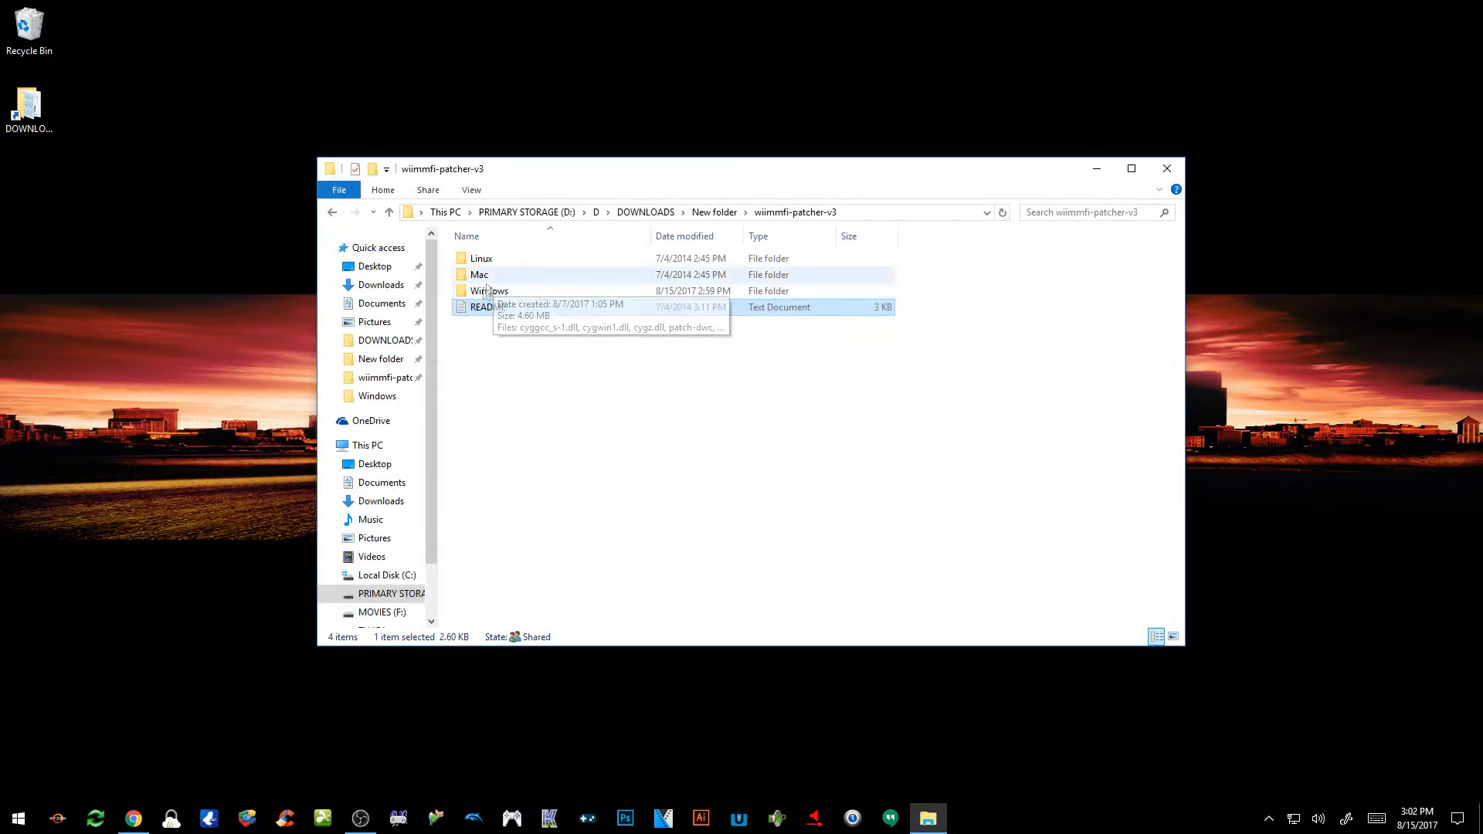
{"action": "mouse_move", "coordinate": [513, 291]}
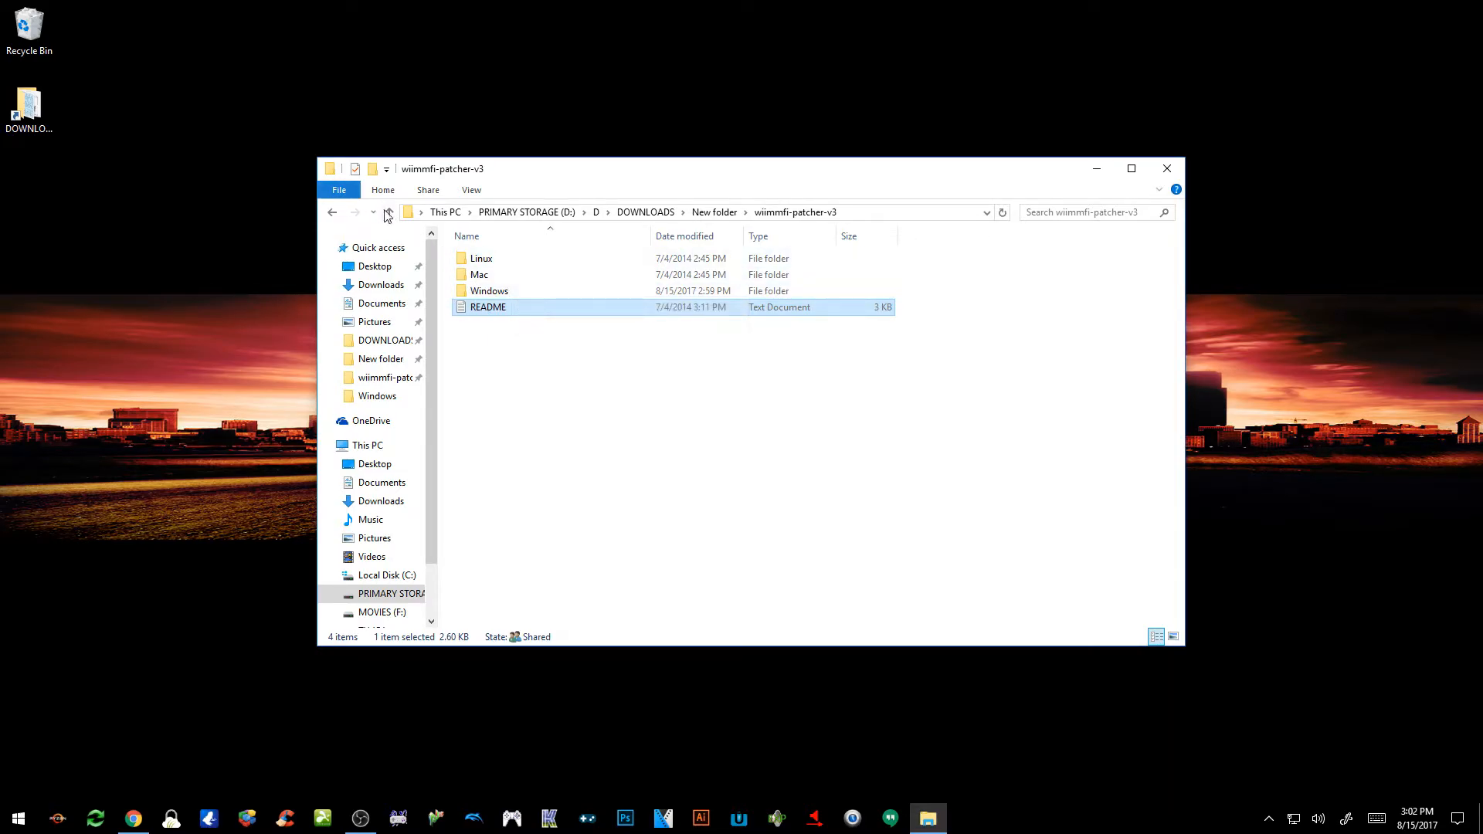
Move the four game images into wiimmfi-patcher-v3's Windows folder and run patch-wiimmfi.
{"action": "left_click", "coordinate": [388, 212]}
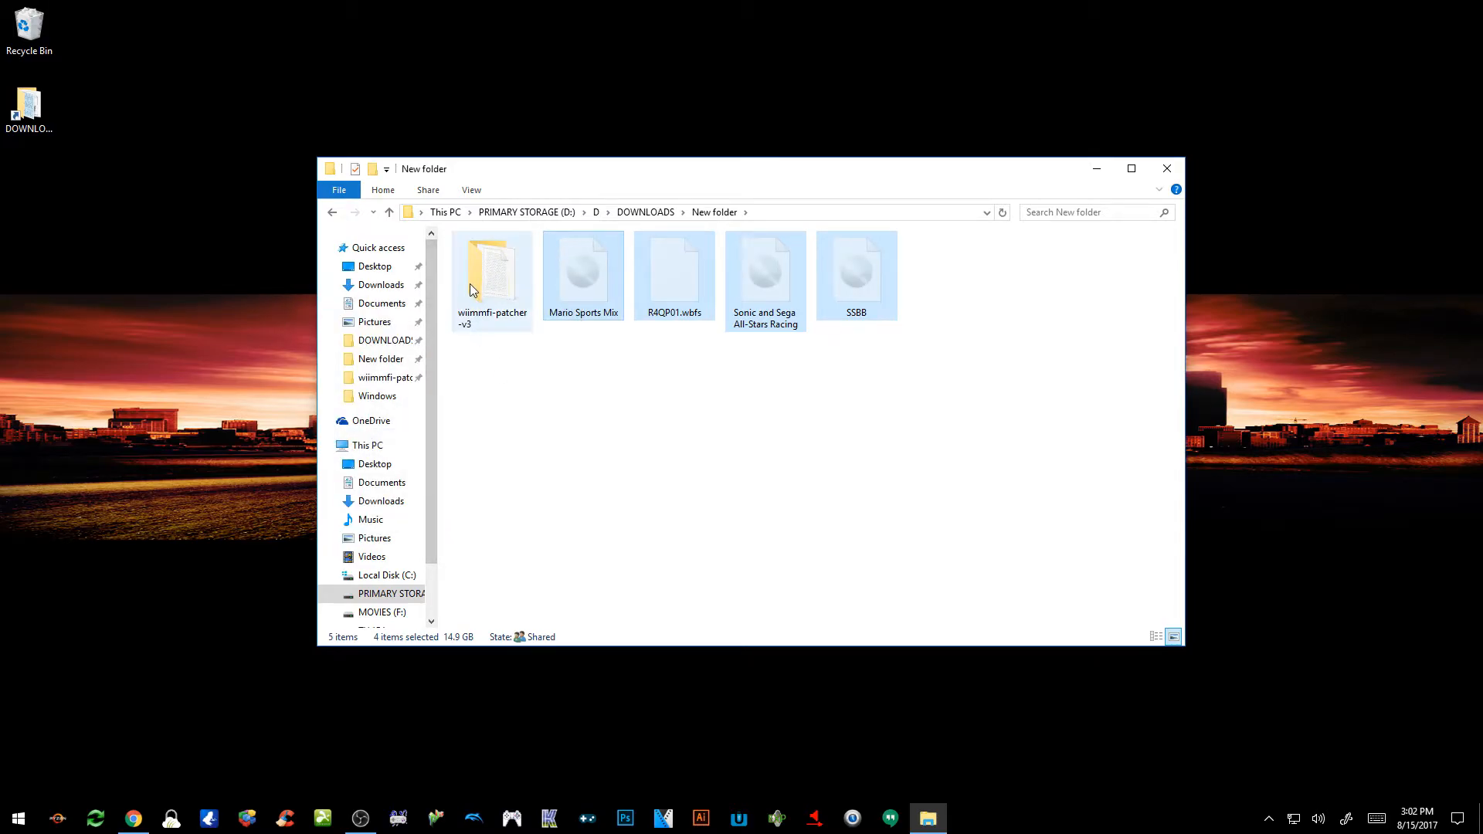
{"action": "double_click", "coordinate": [491, 265]}
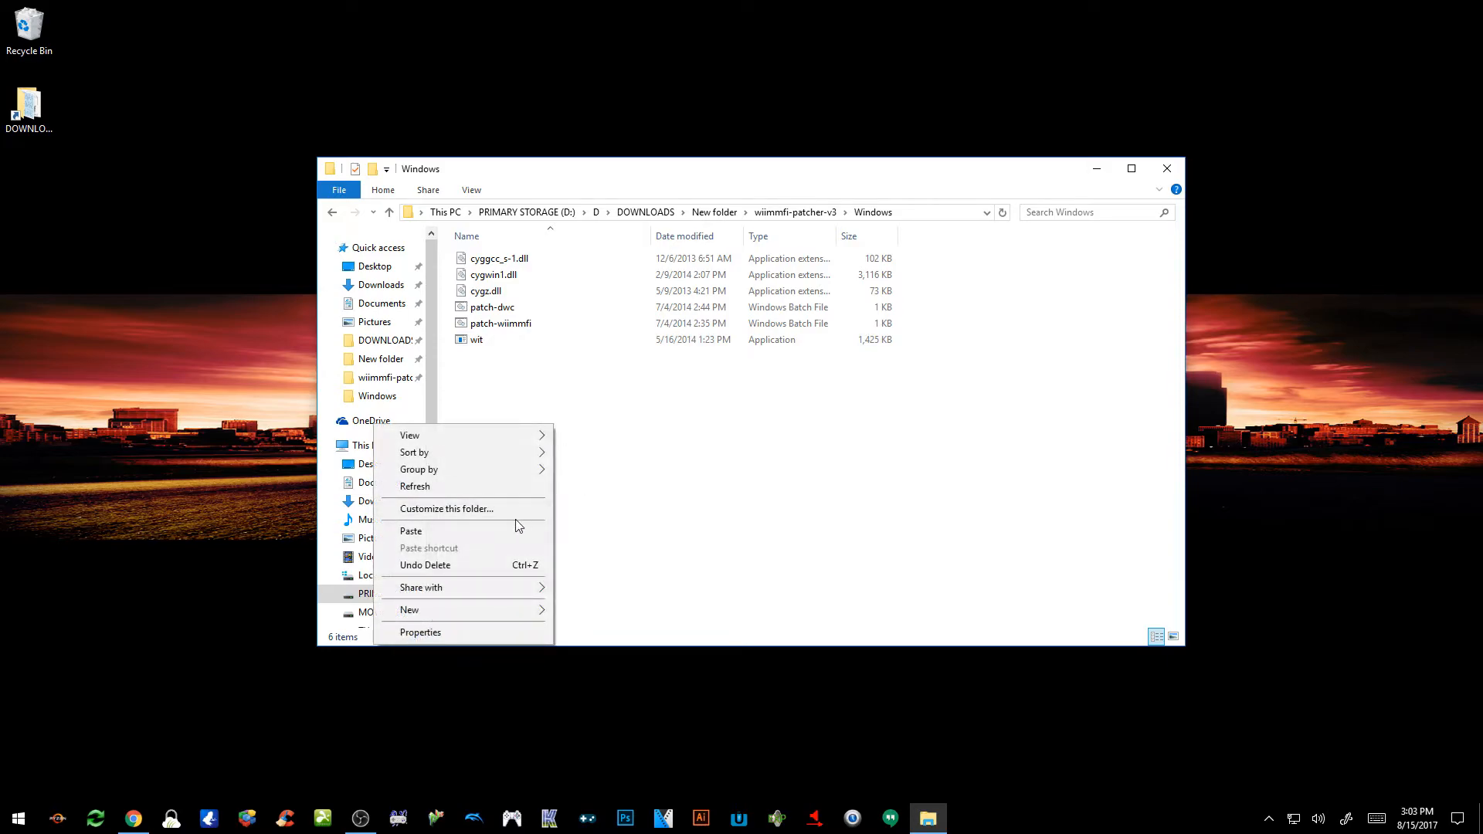
{"action": "left_click", "coordinate": [410, 530]}
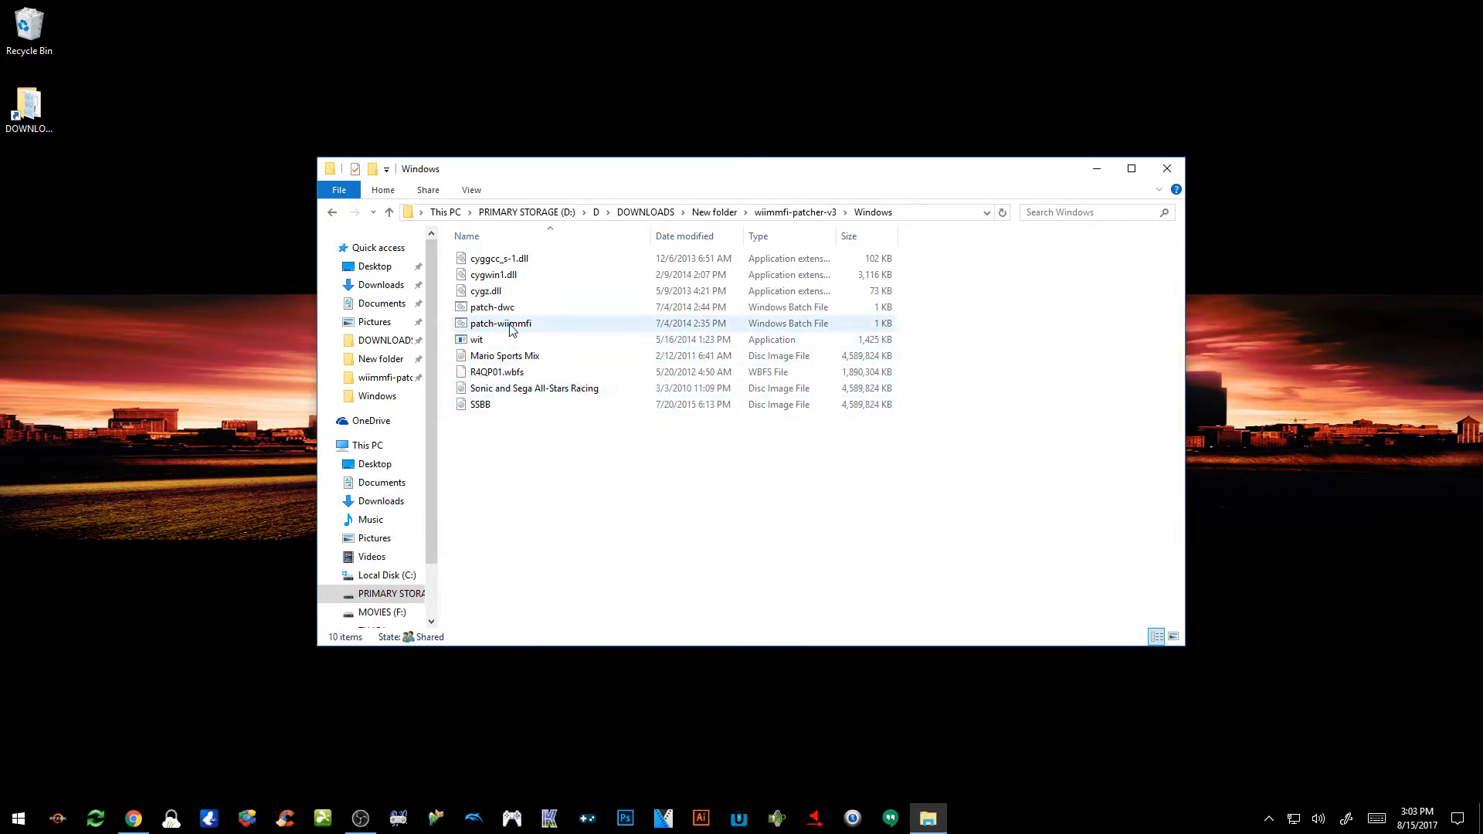
{"action": "mouse_move", "coordinate": [509, 326]}
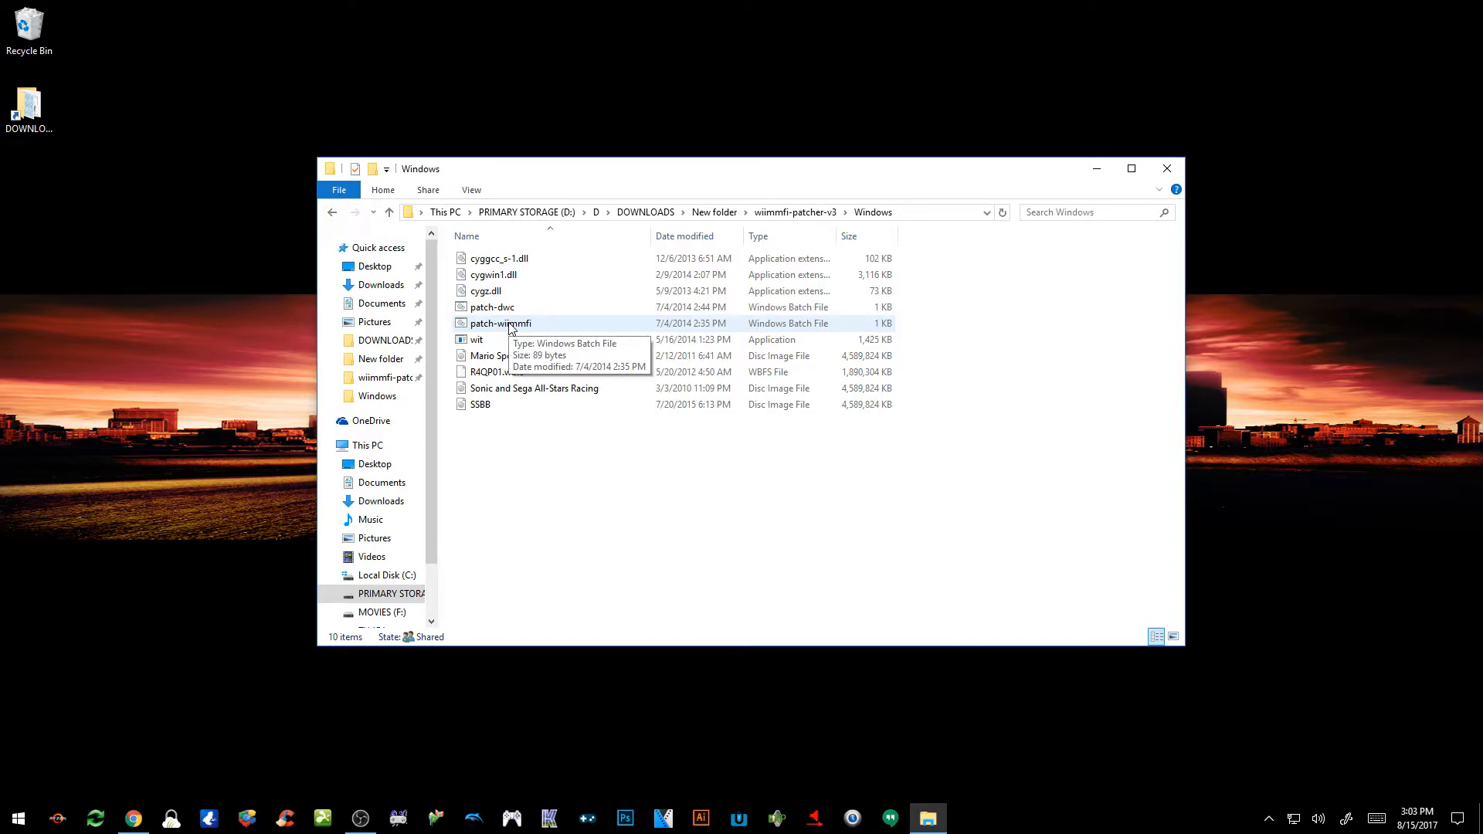
{"action": "double_click", "coordinate": [500, 323]}
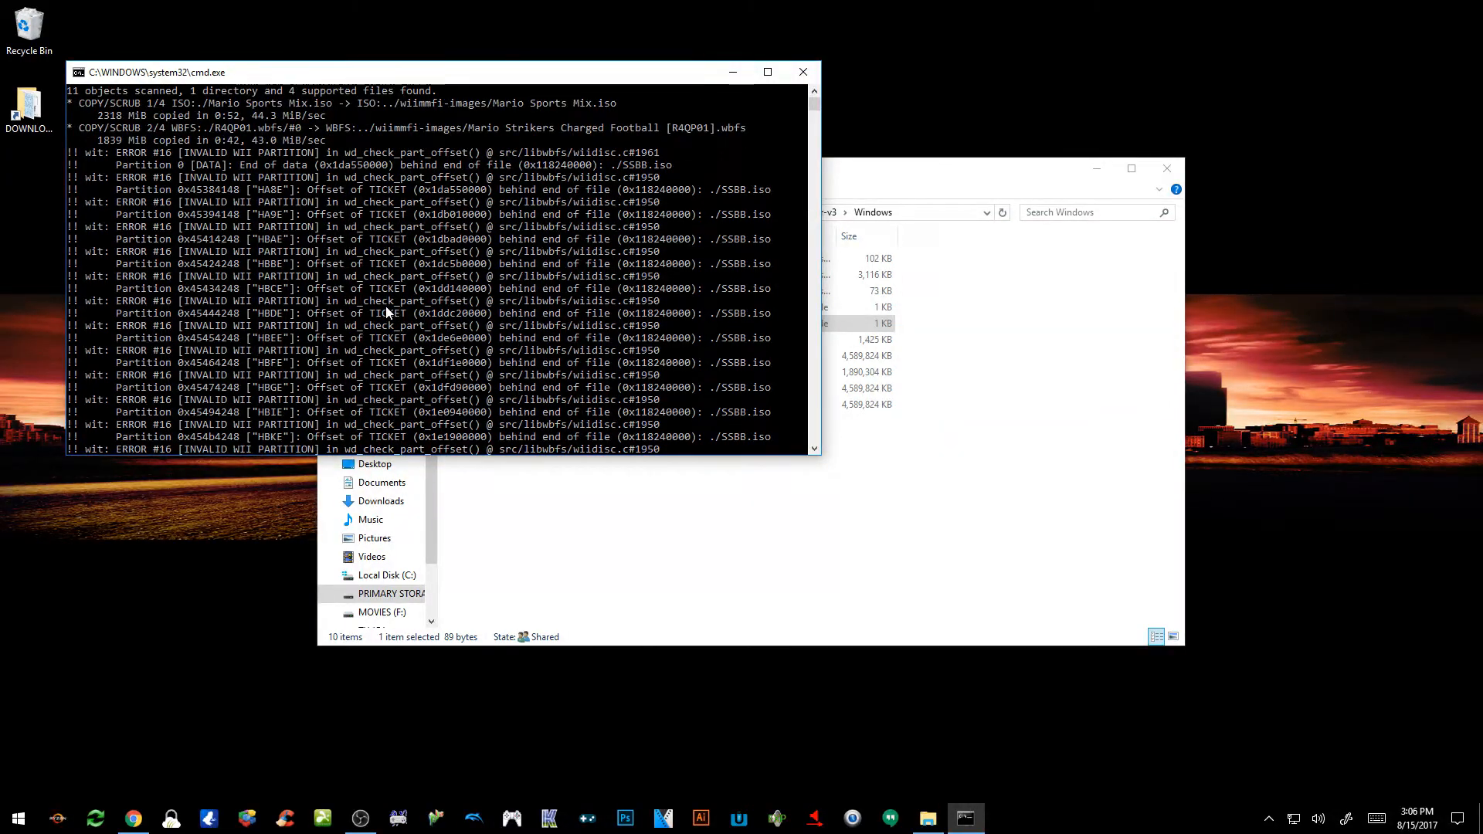
{"action": "mouse_move", "coordinate": [728, 201]}
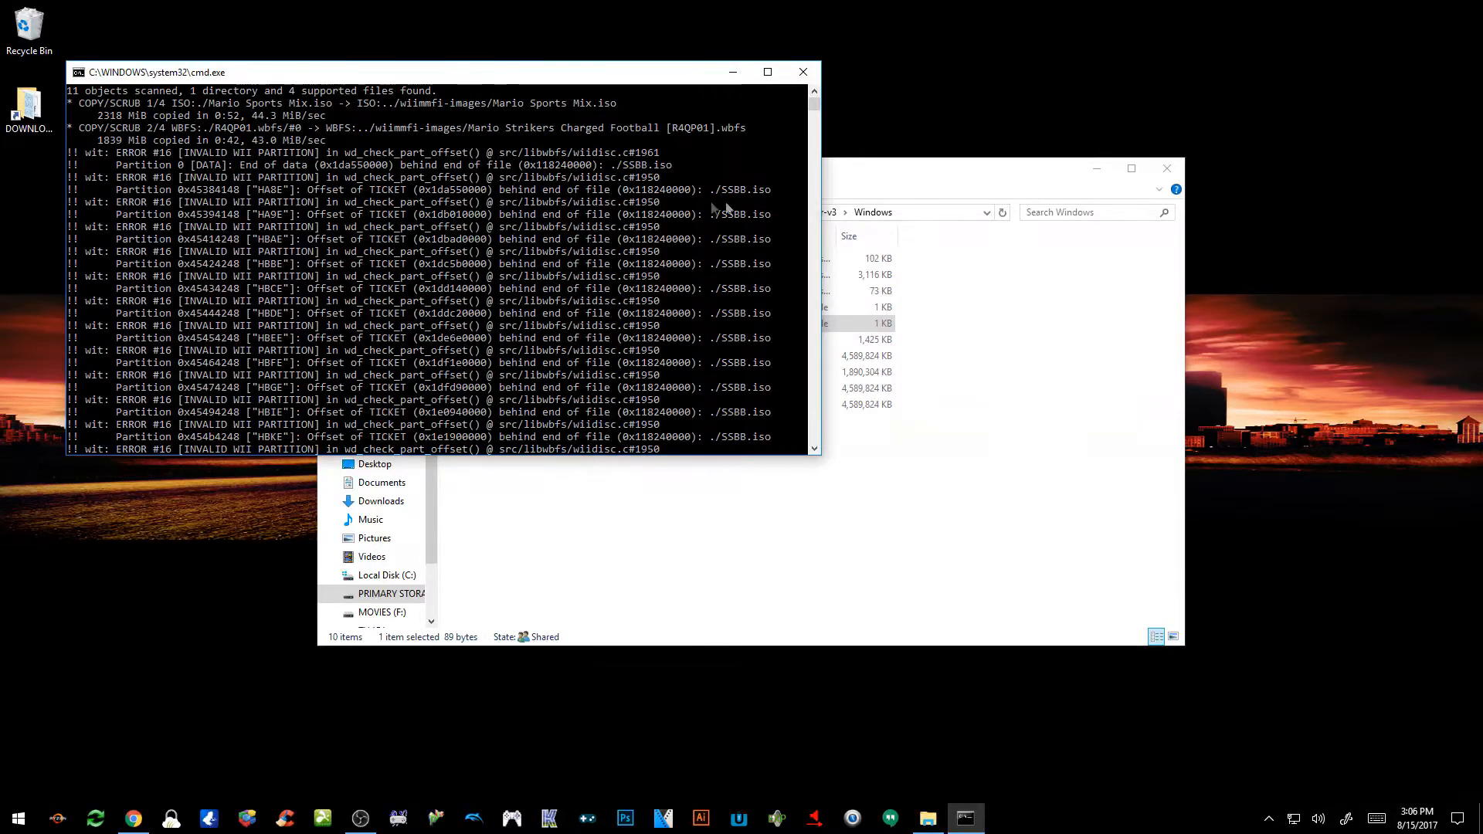
{"action": "mouse_move", "coordinate": [684, 204]}
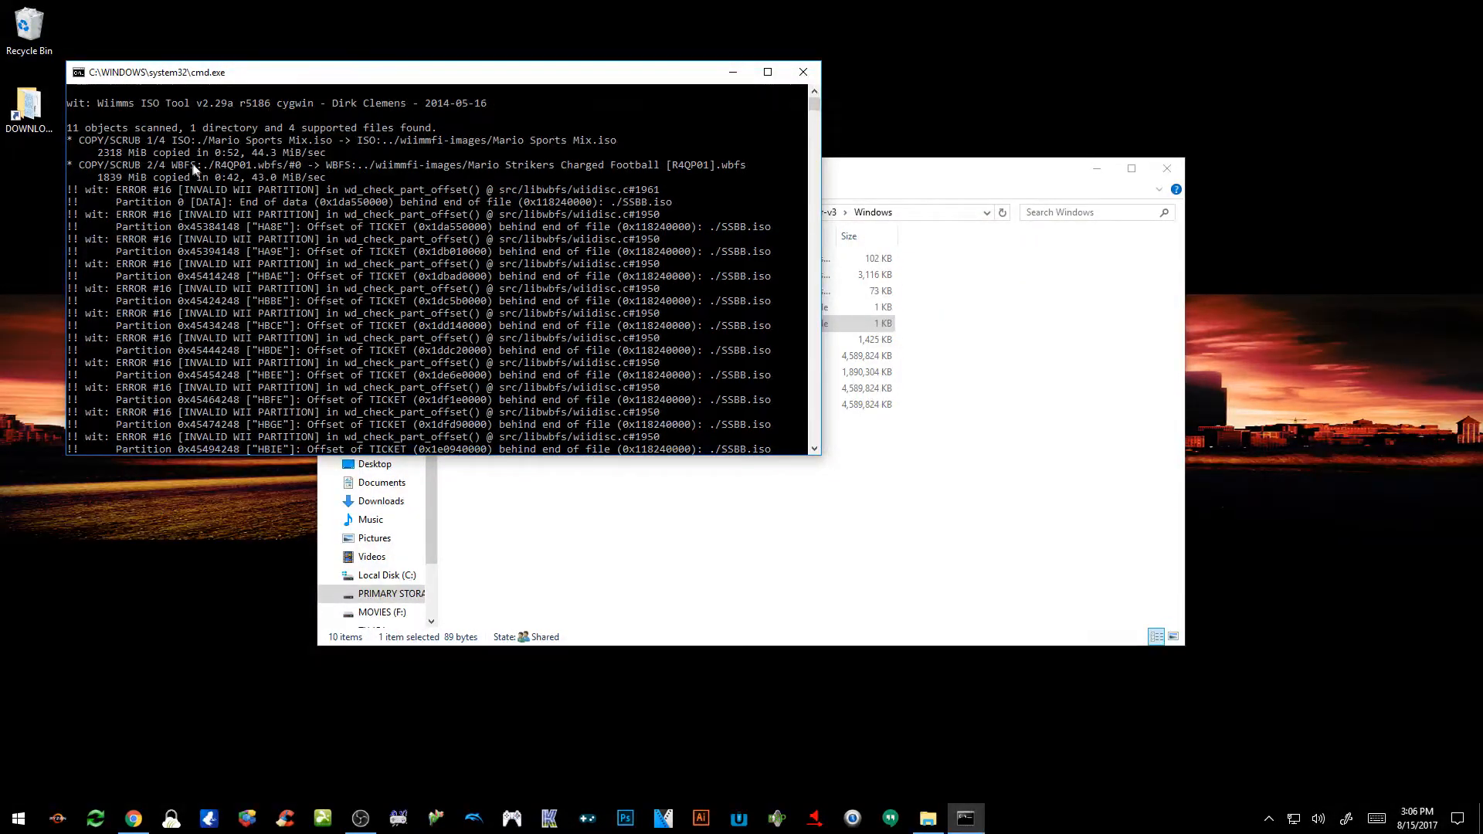
{"action": "mouse_move", "coordinate": [416, 149]}
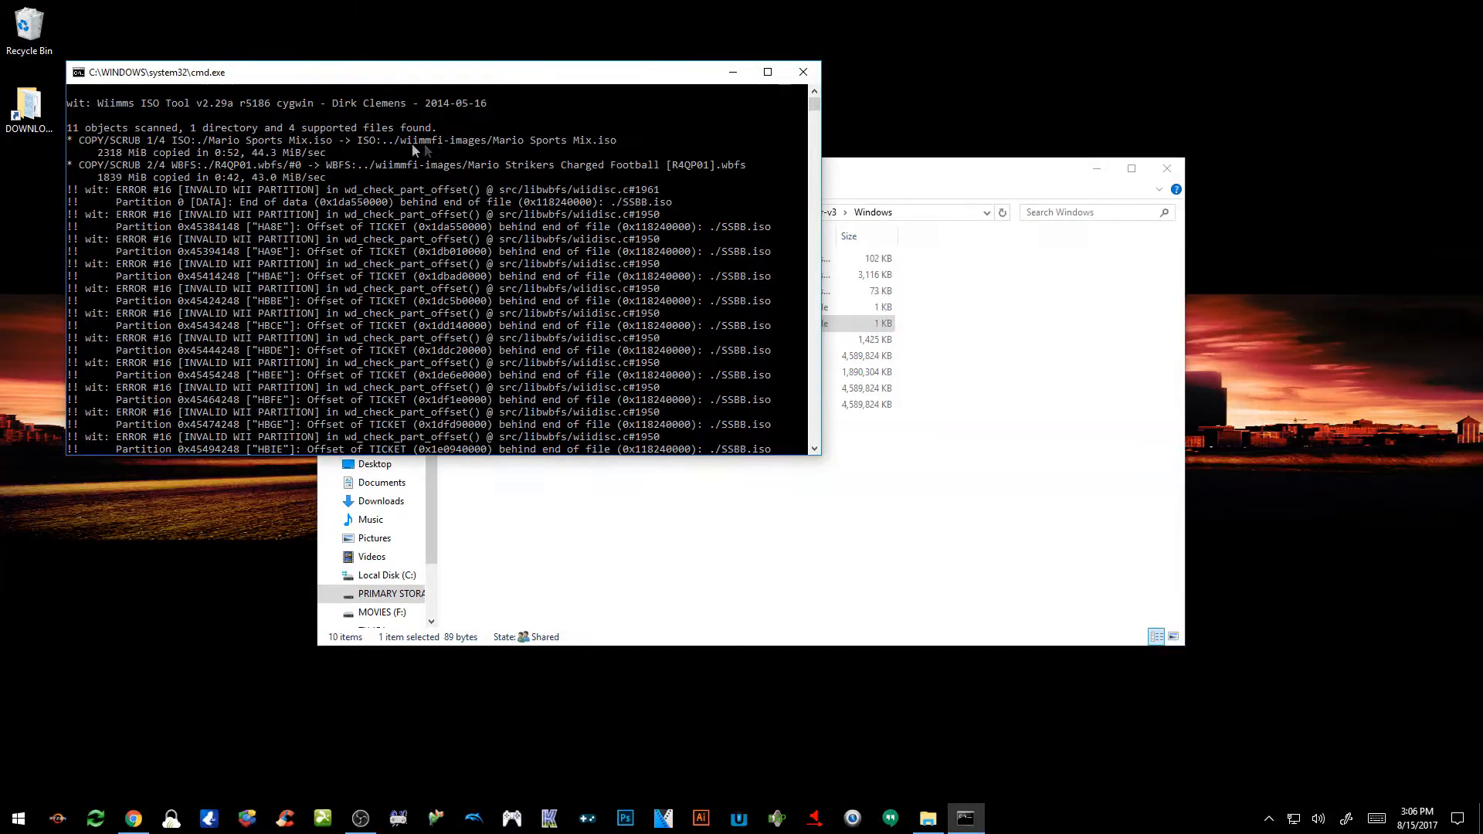
{"action": "mouse_move", "coordinate": [574, 184]}
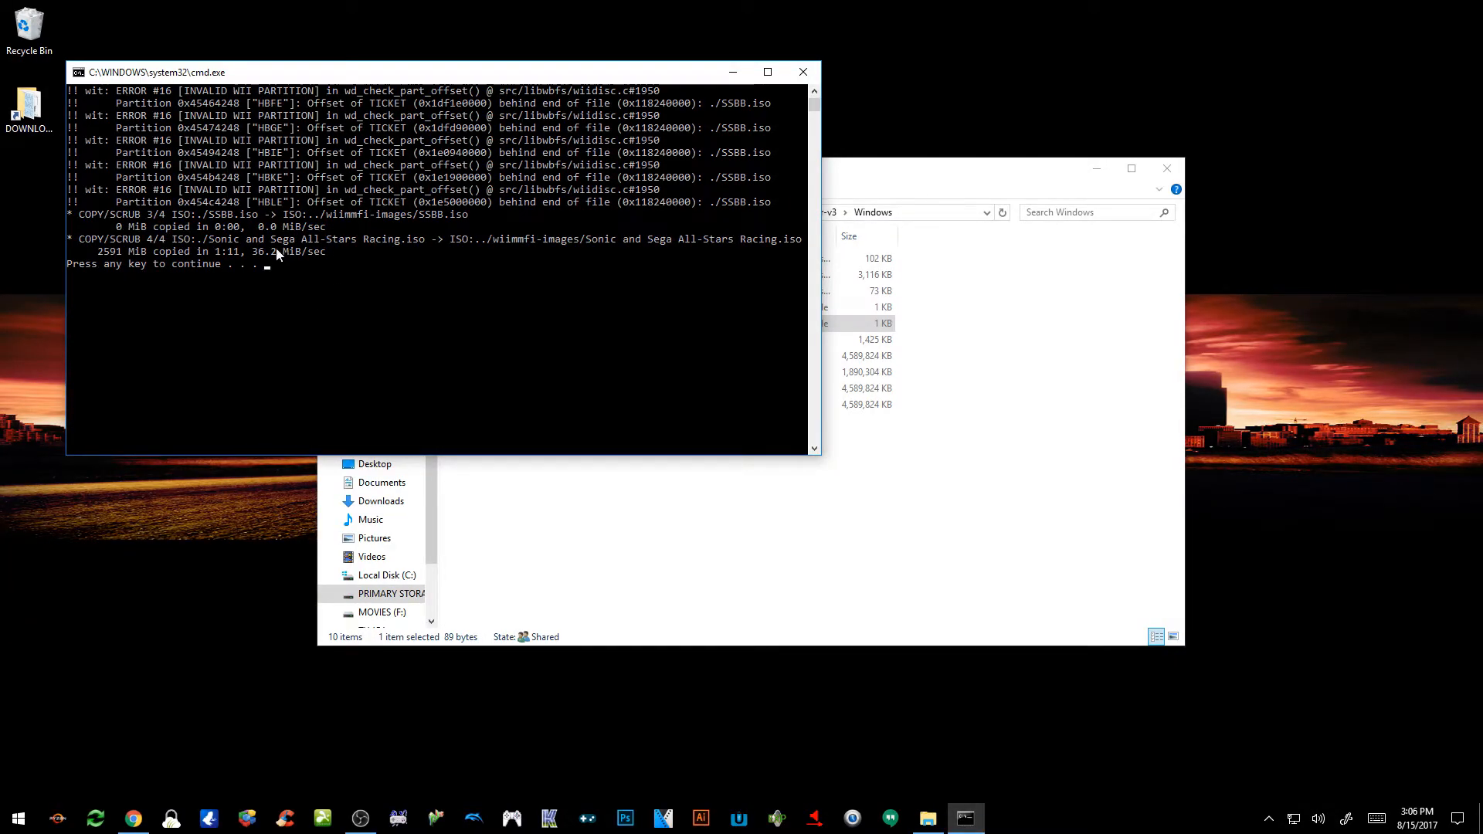
Scroll back through the patch-wiimmfi output after all four images finish processing.
{"action": "scroll", "scroll_direction": "up", "scroll_amount": 3}
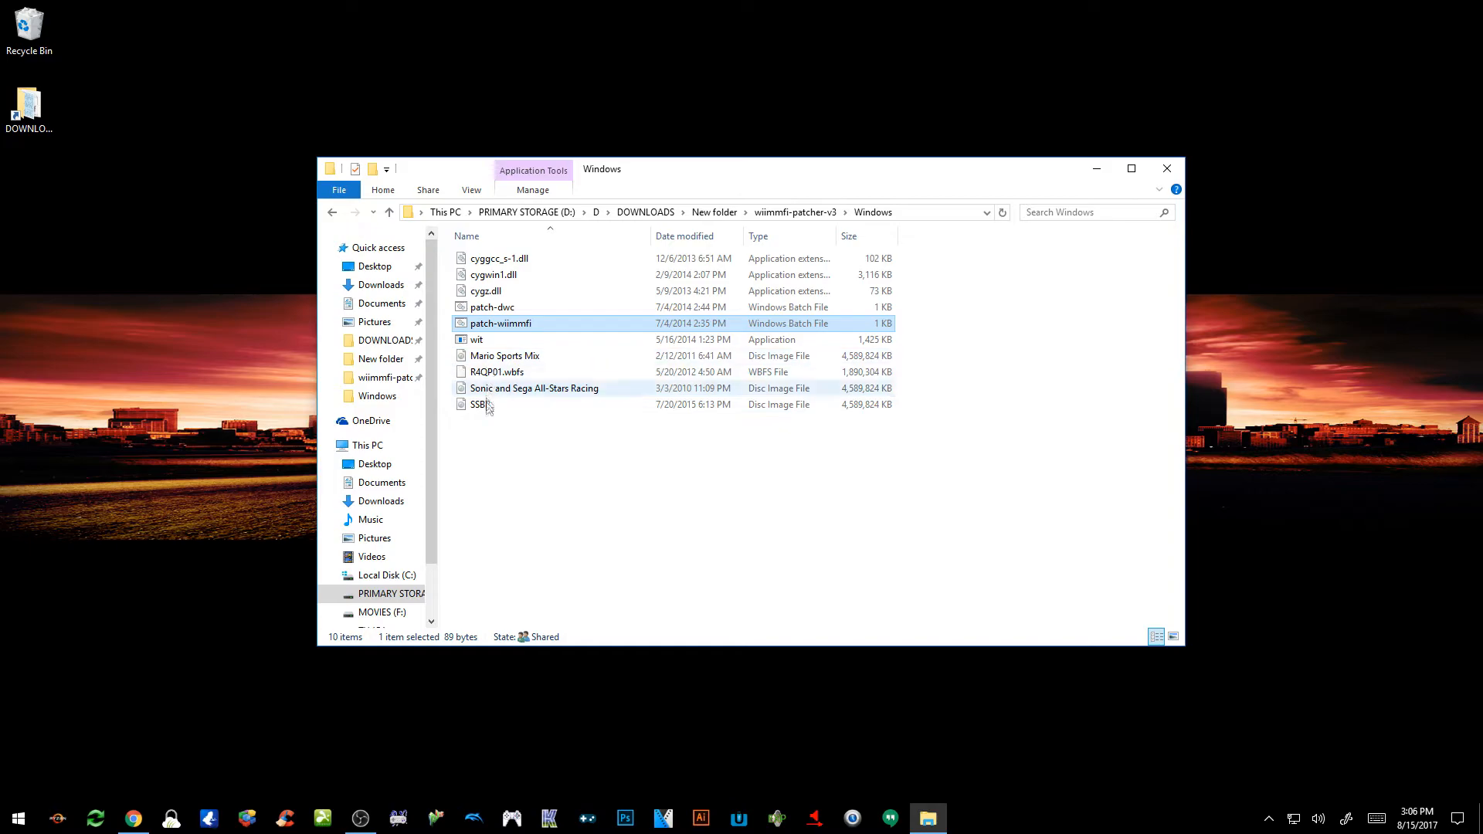
{"action": "mouse_move", "coordinate": [491, 412]}
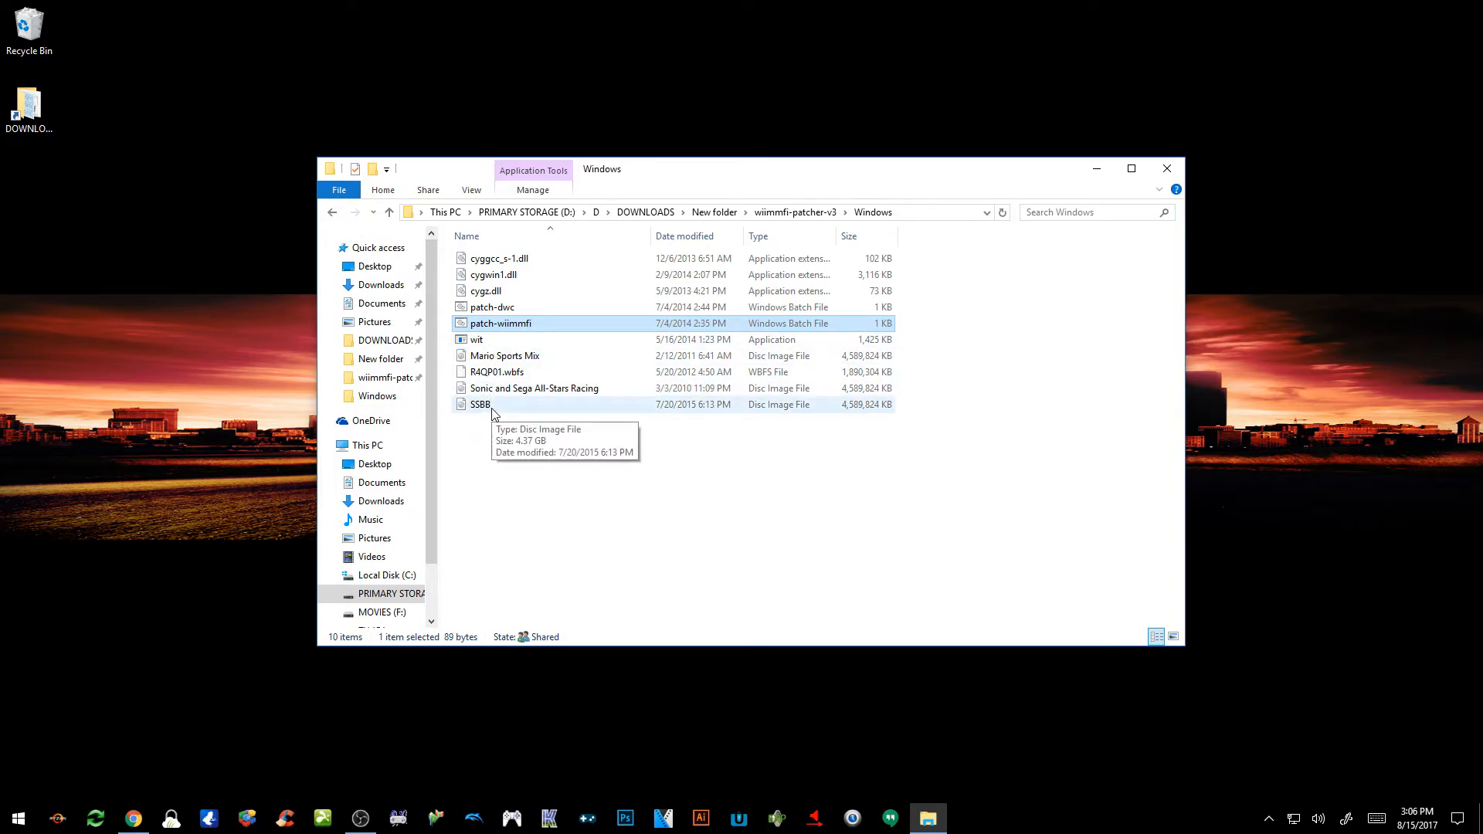
{"action": "mouse_move", "coordinate": [390, 212]}
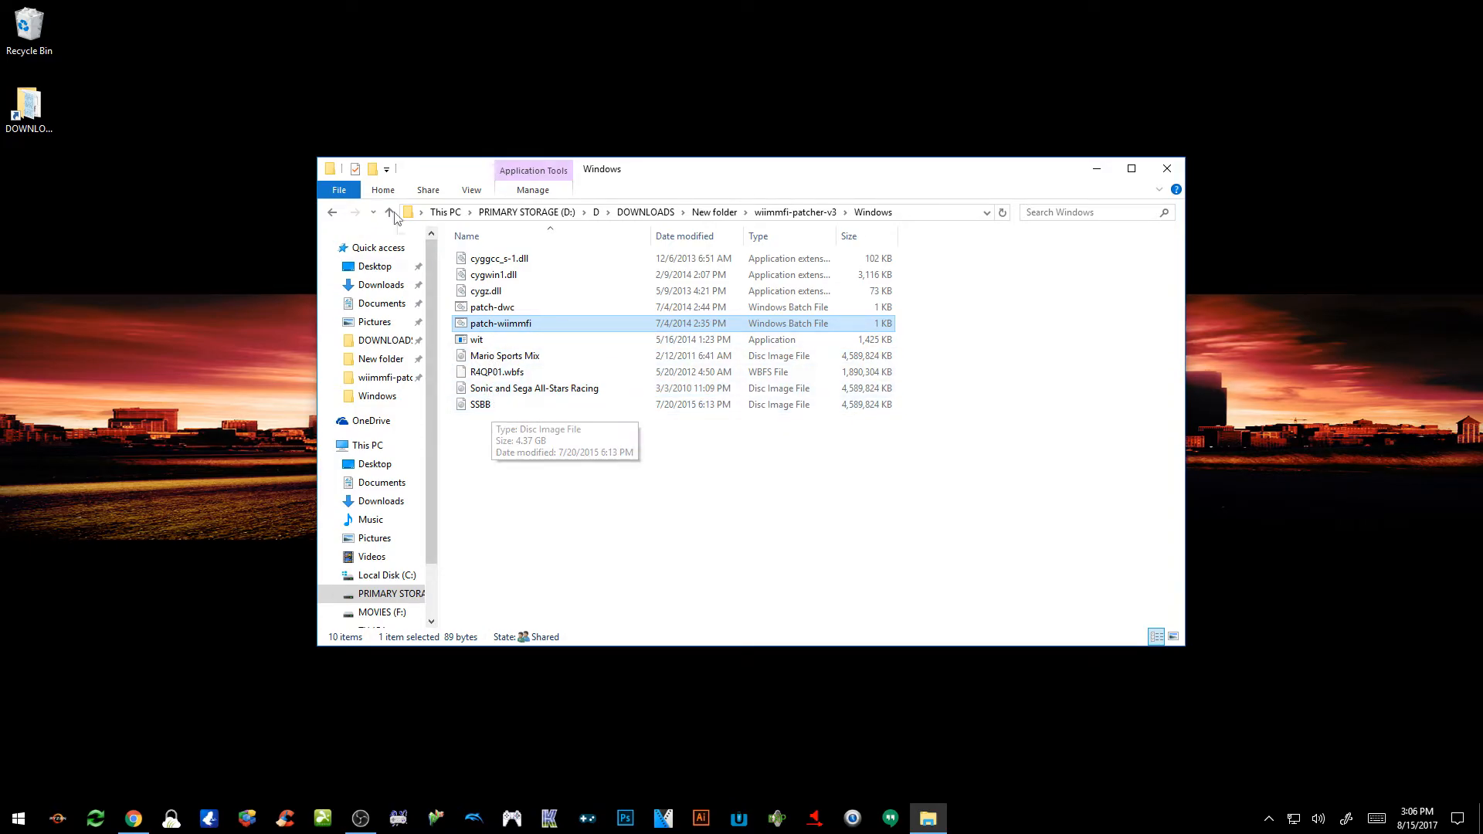
Go up to wiimmfi-patcher-v3 and open the wiimmfi-images output folder.
{"action": "left_click", "coordinate": [388, 212]}
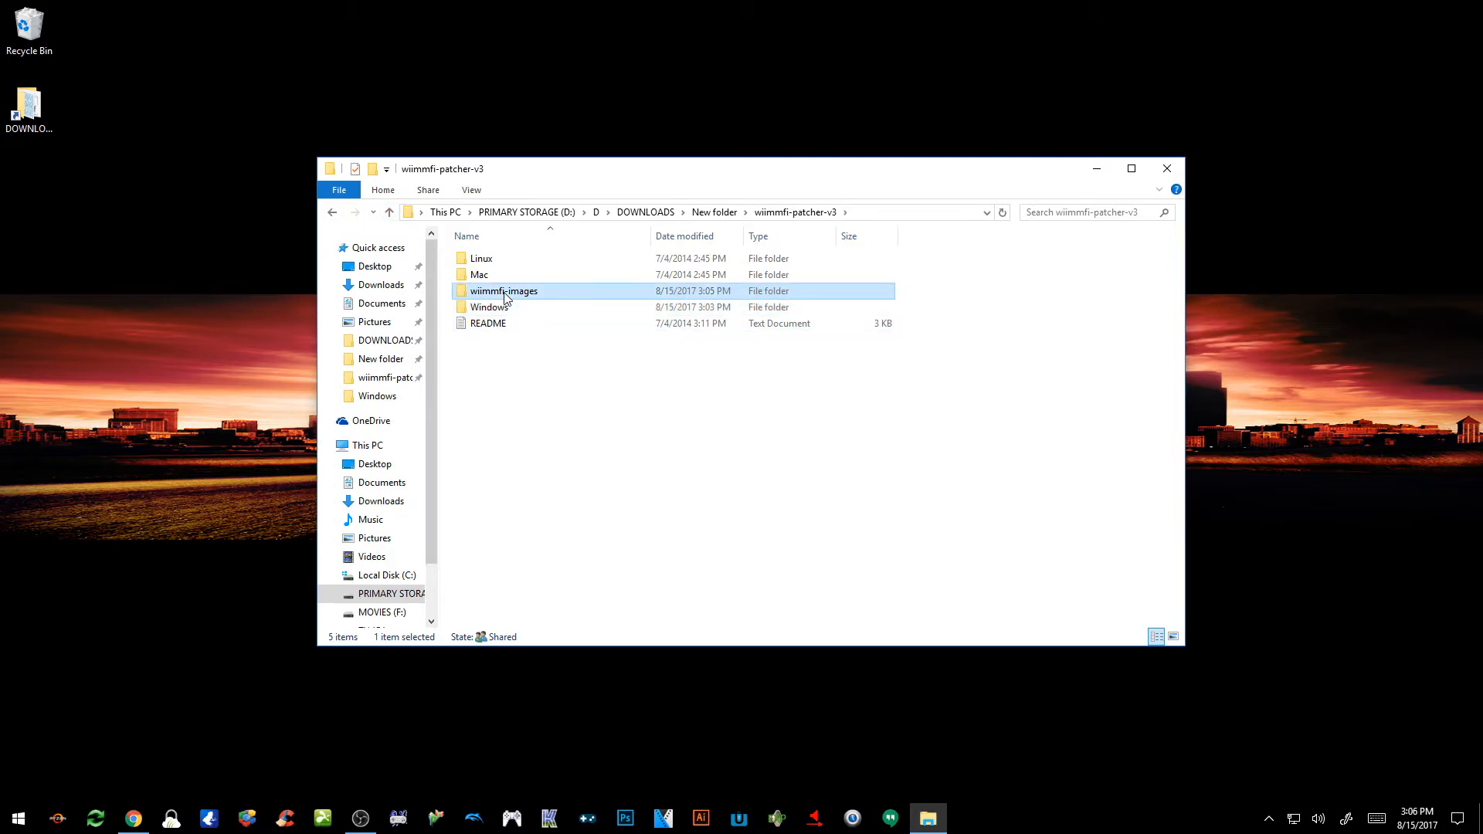
{"action": "double_click", "coordinate": [503, 290]}
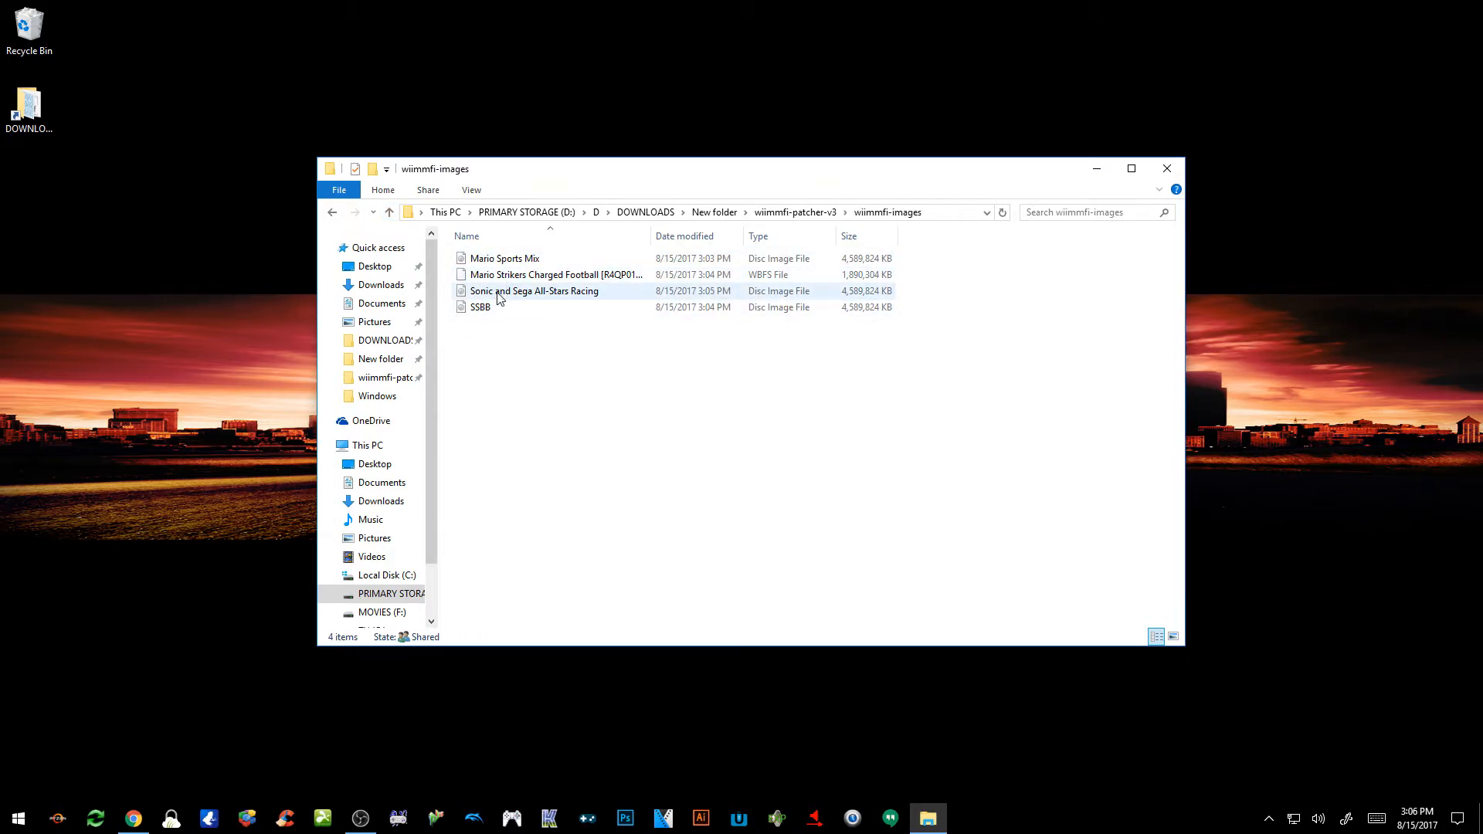
{"action": "mouse_move", "coordinate": [481, 308]}
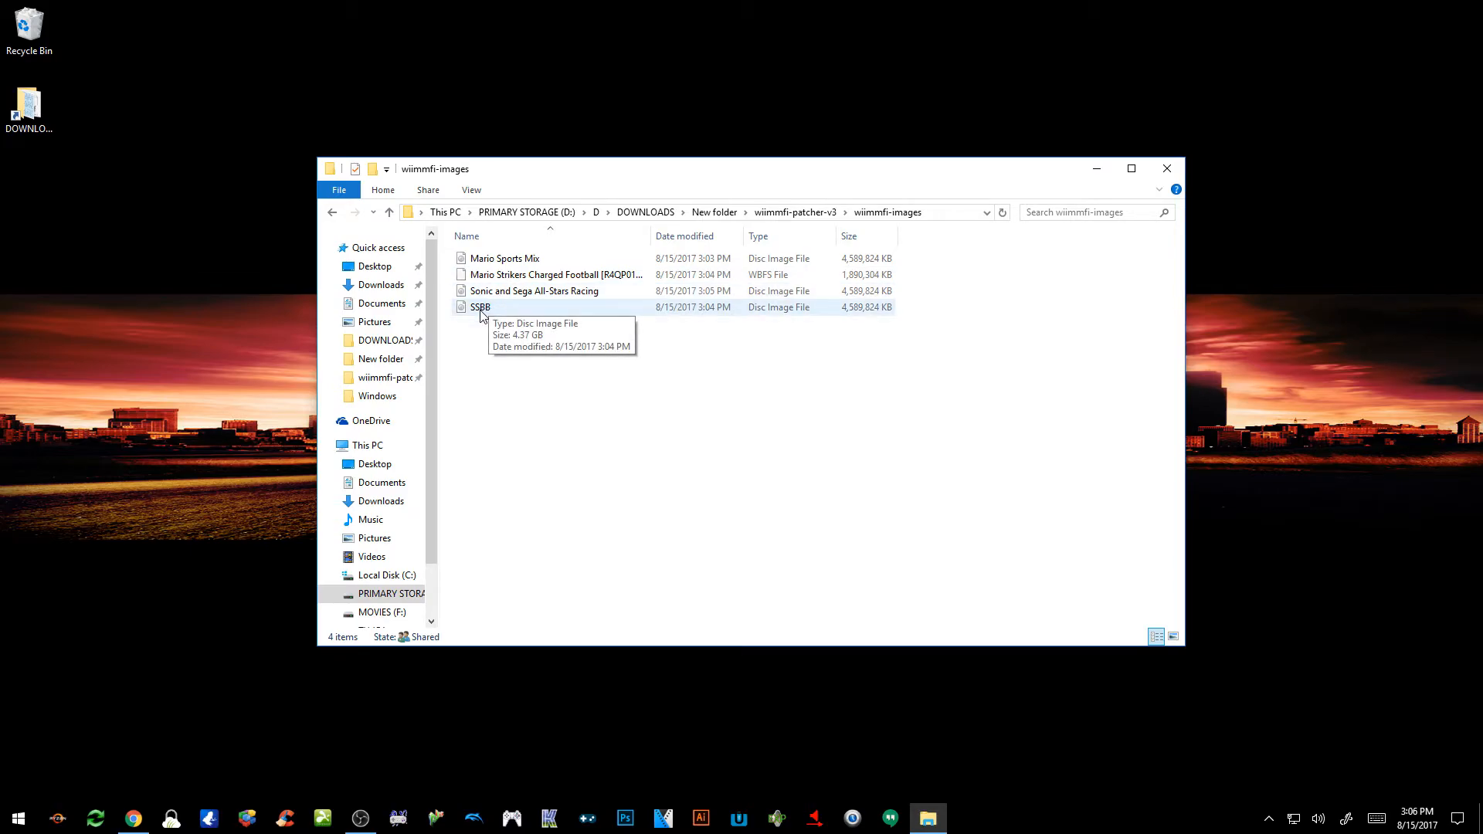